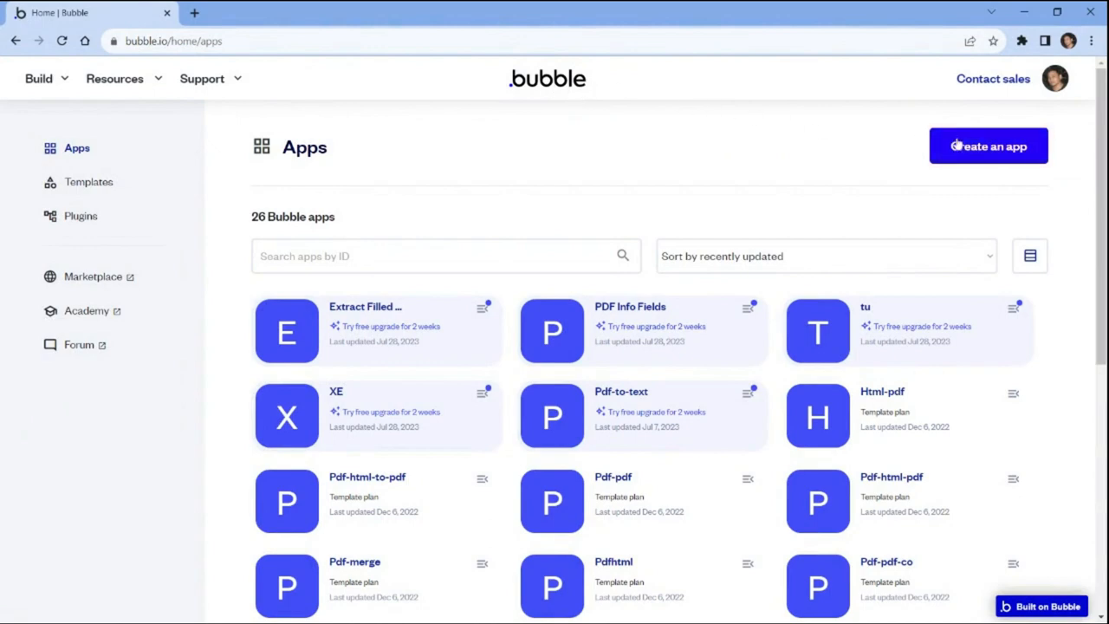
- Create a new Bubble app called 'PDF to PNG' and get started
click(988, 145)
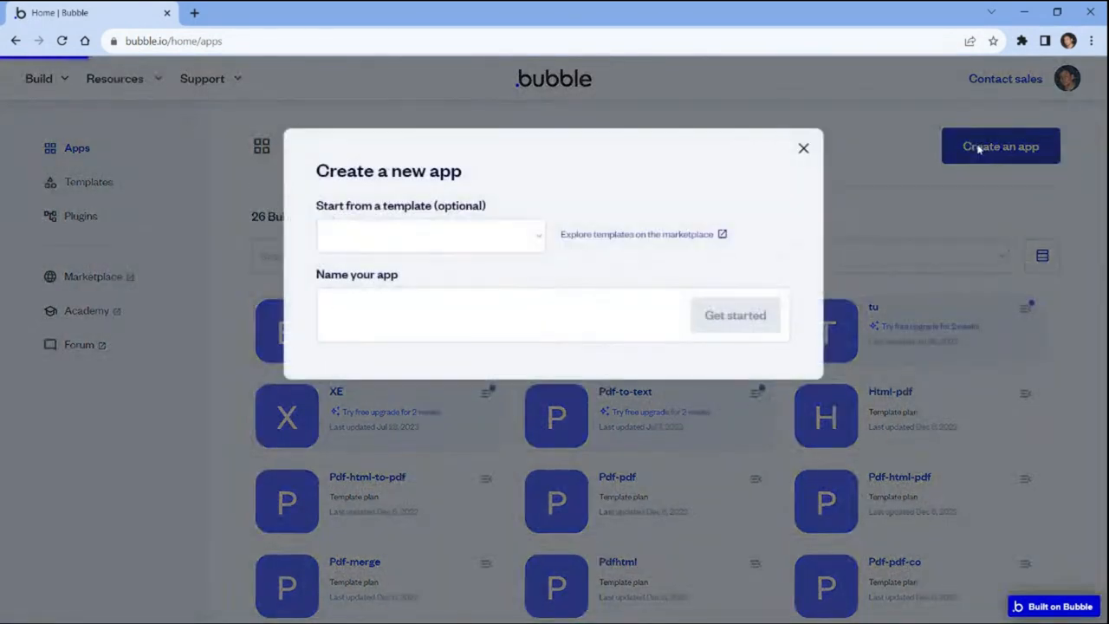
text(PDF to PNG)
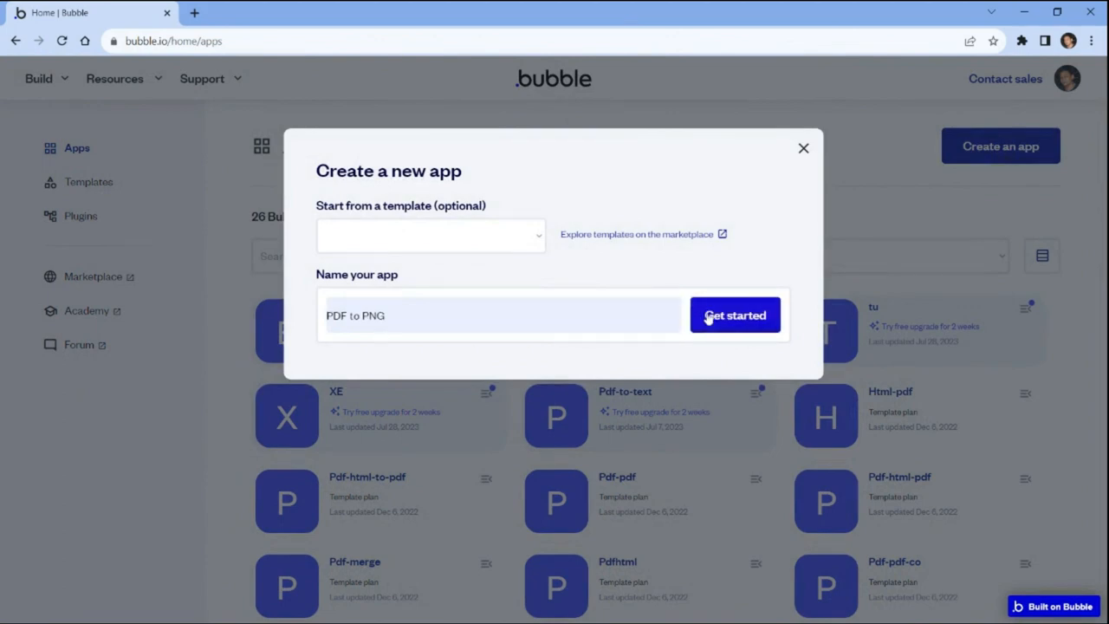
click(734, 315)
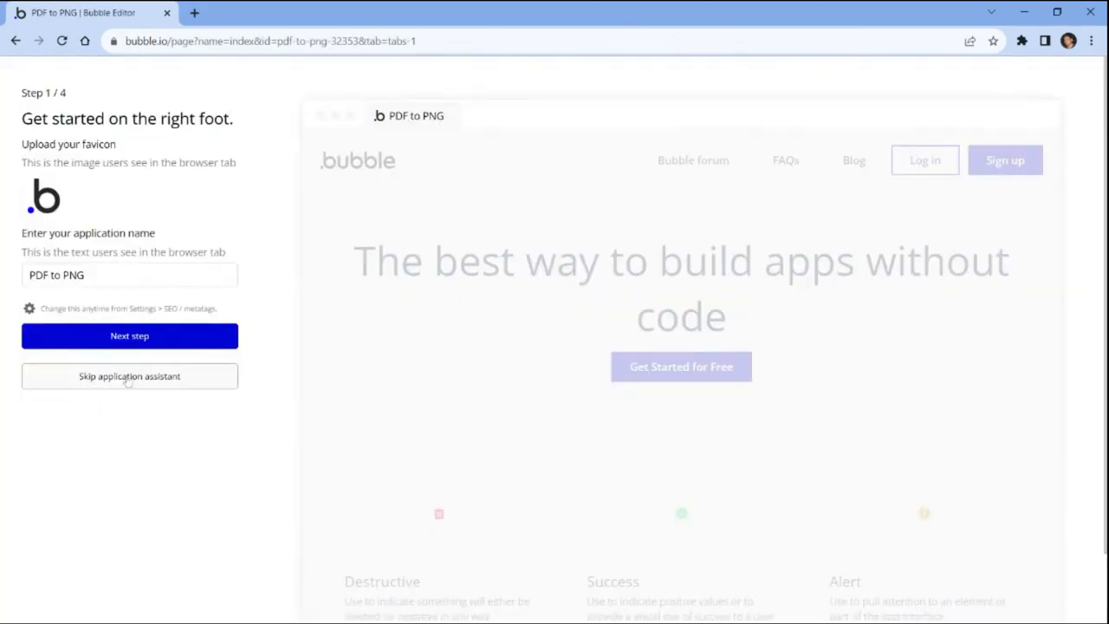
- Skip the assistant and add a 'PDF File' input with a SUBMIT button below it
click(129, 376)
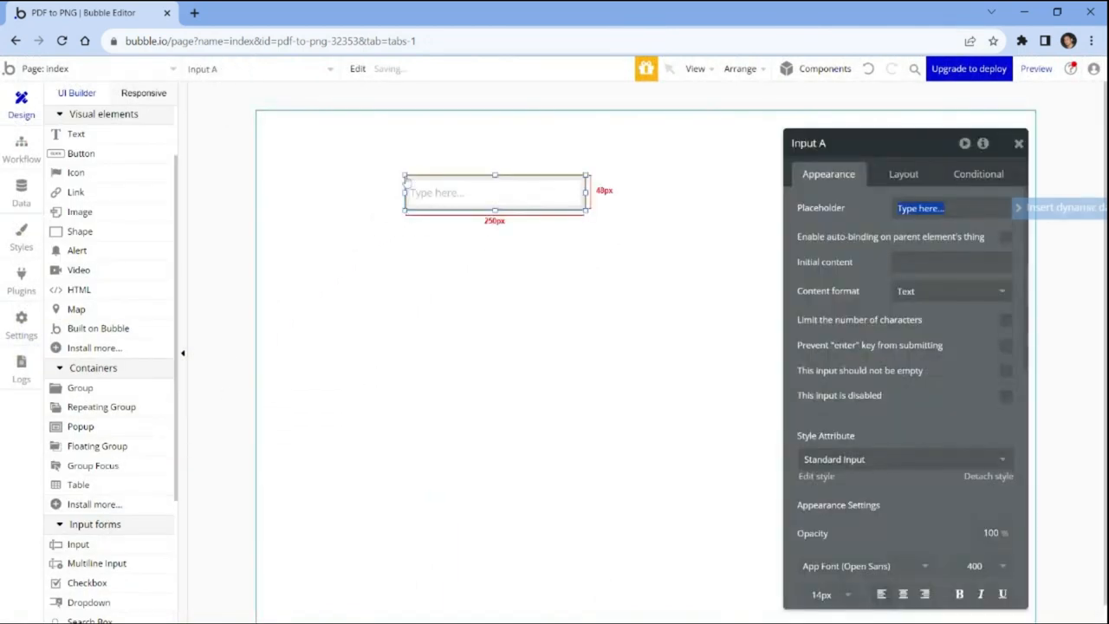
text(PDF F)
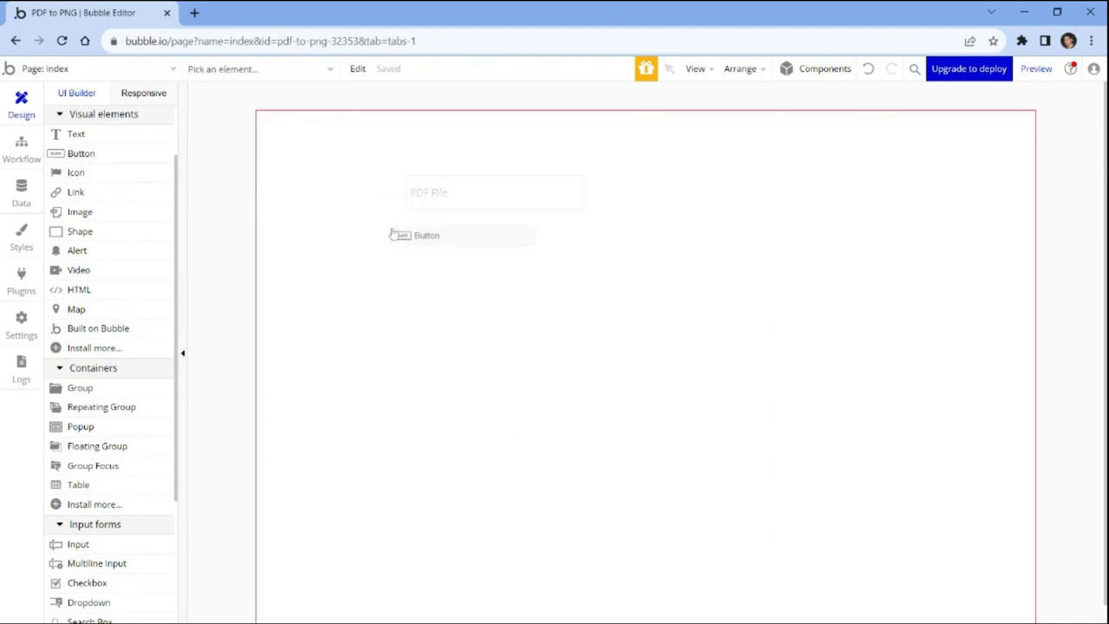
click(461, 235)
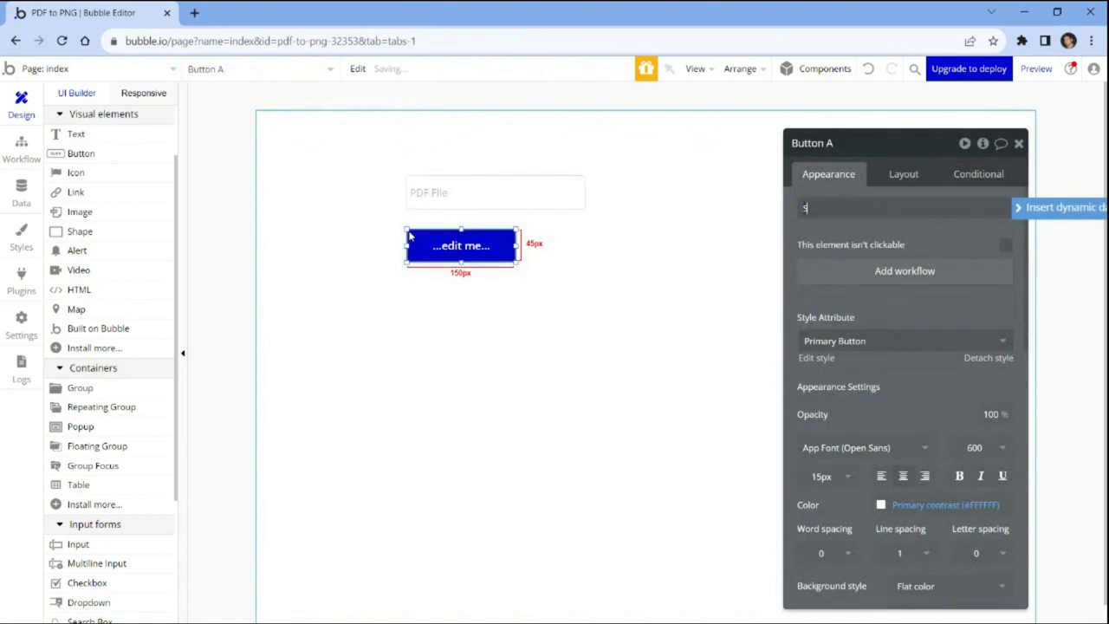
text(SUBMIT)
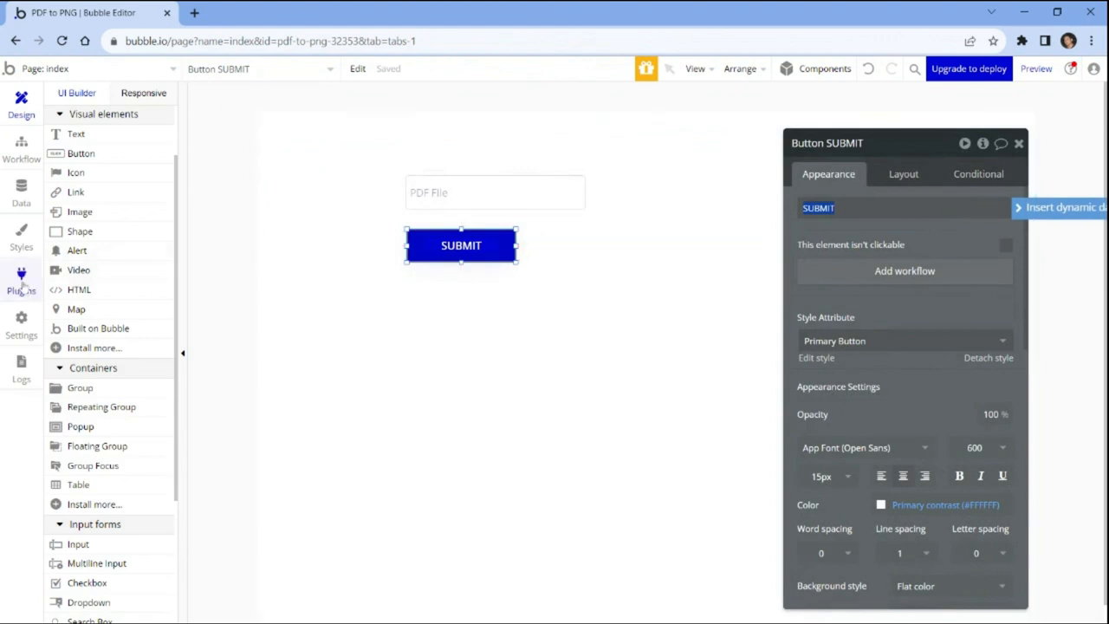
- Install the API Connector plugin from the plugin browser
click(20, 280)
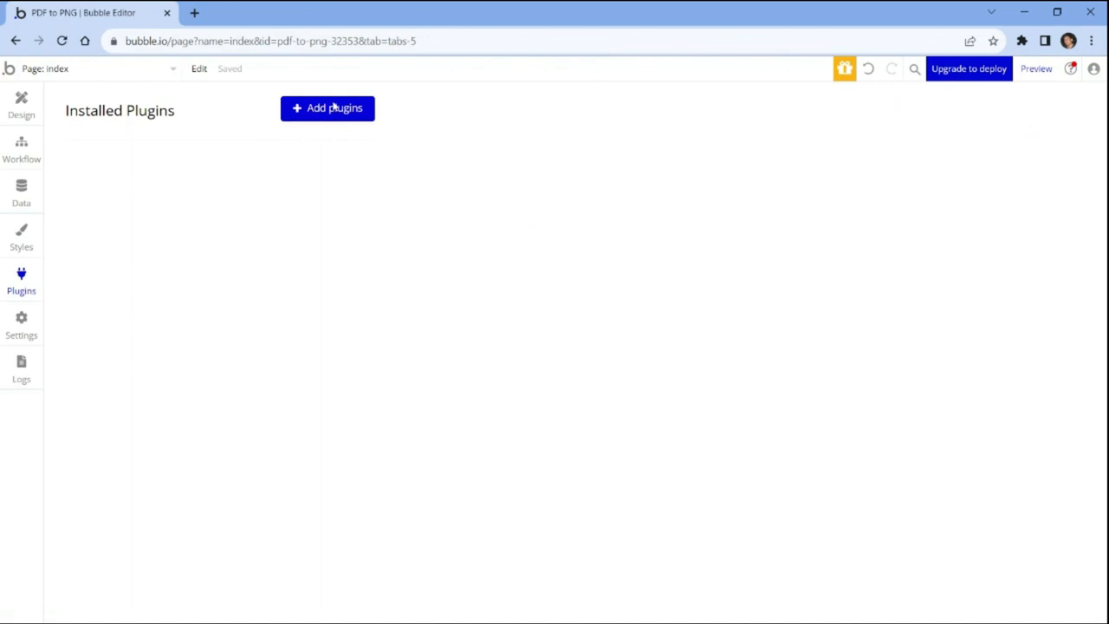
click(327, 108)
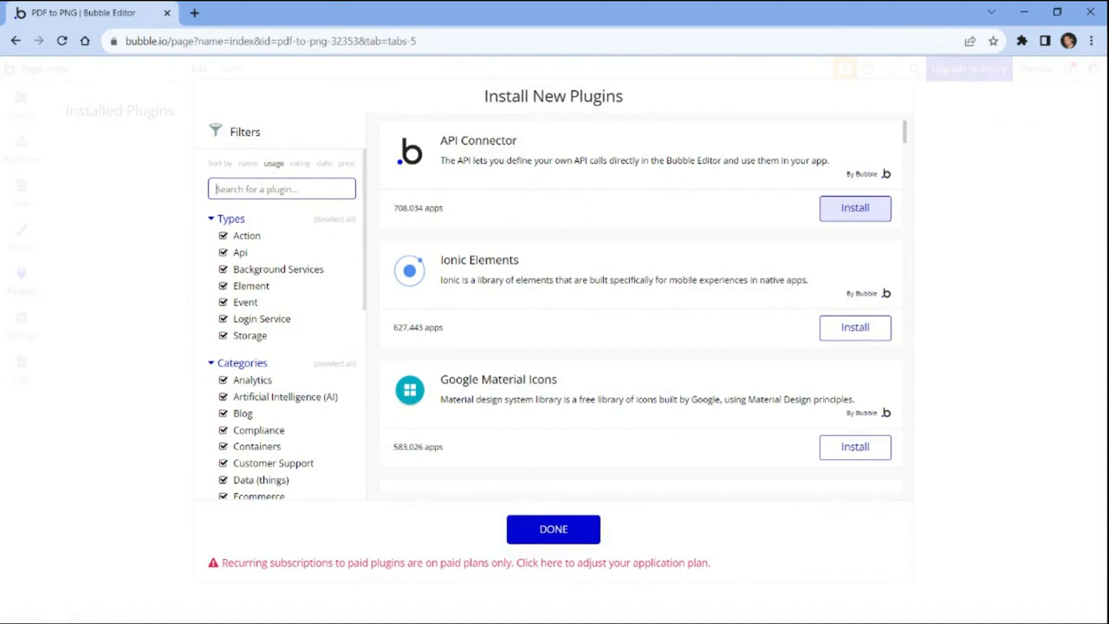
click(854, 208)
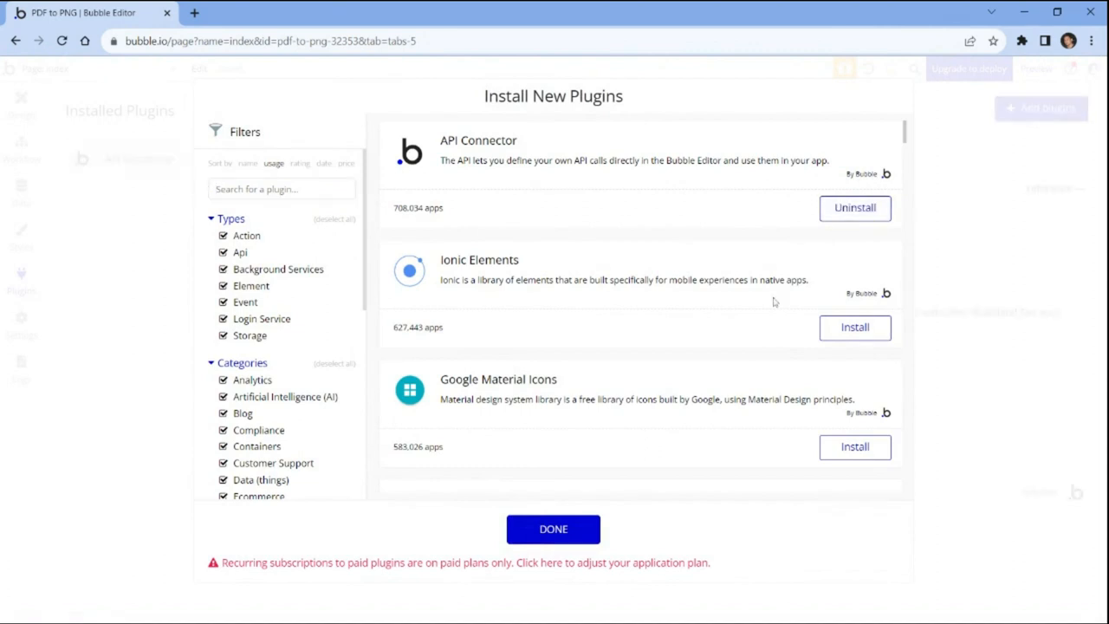
click(553, 529)
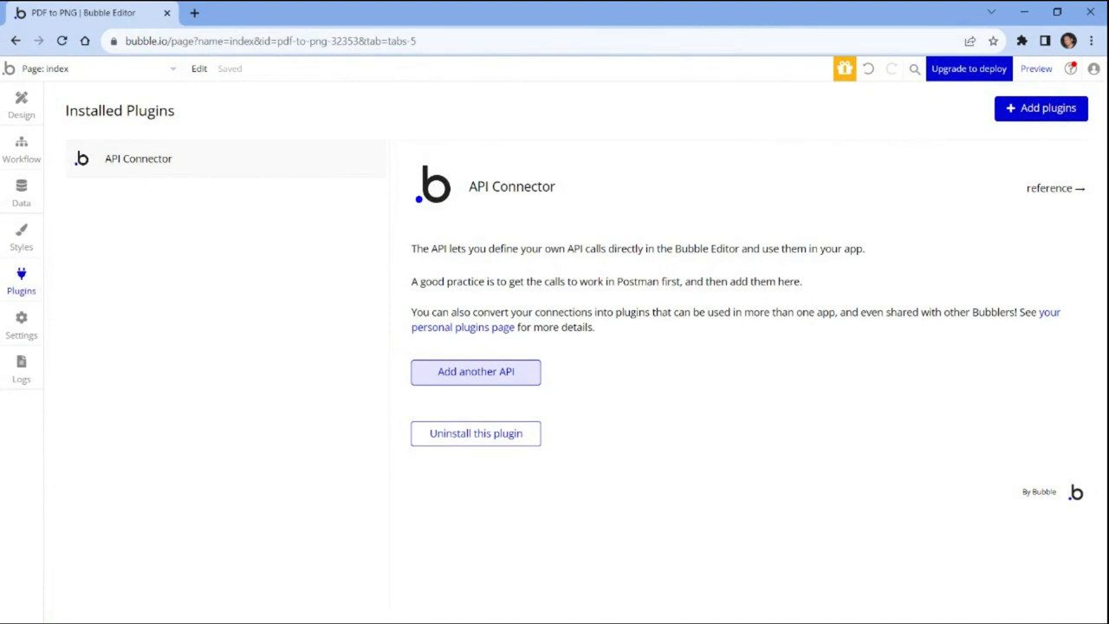
- Add a new API in the API Connector named 'PDF.co PDF to PNG'
click(476, 370)
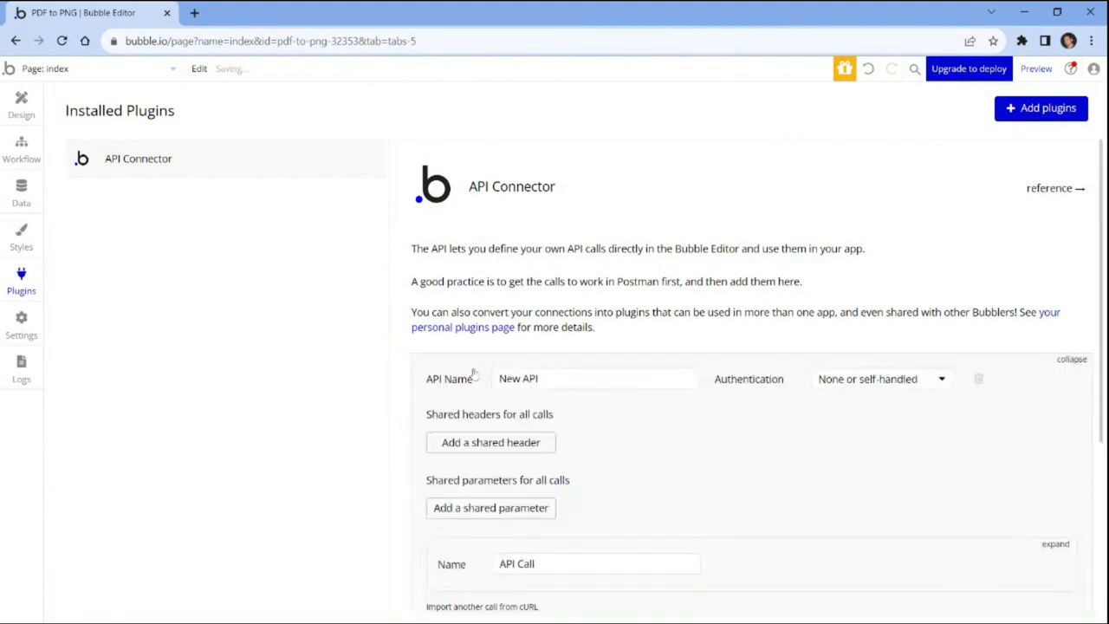
click(595, 379)
text(P)
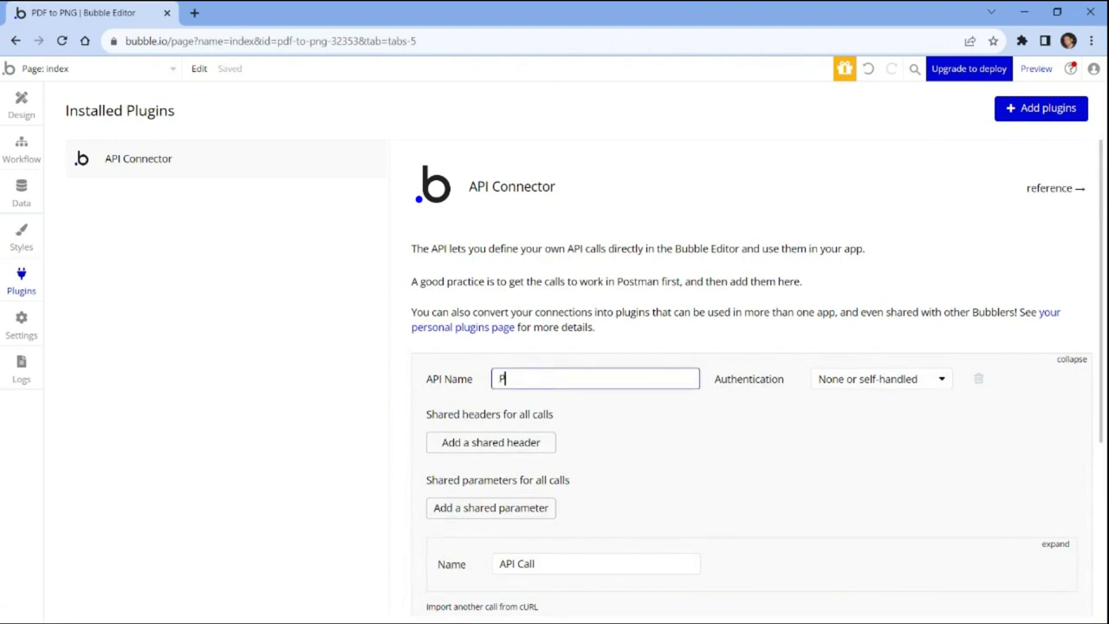
text(DF.co PDF)
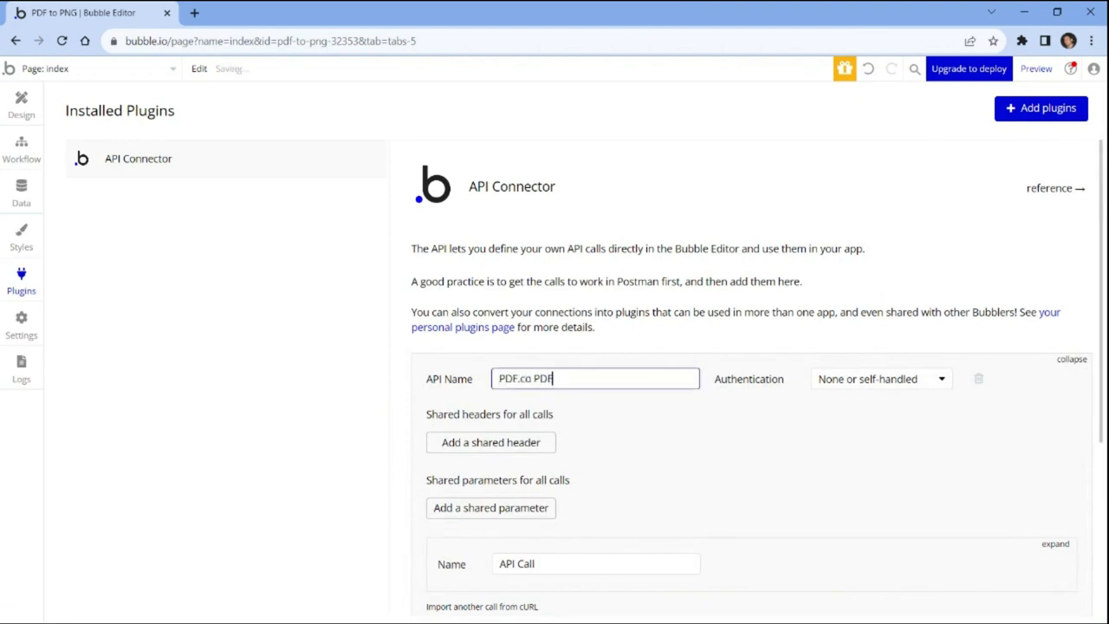
text(to PNG)
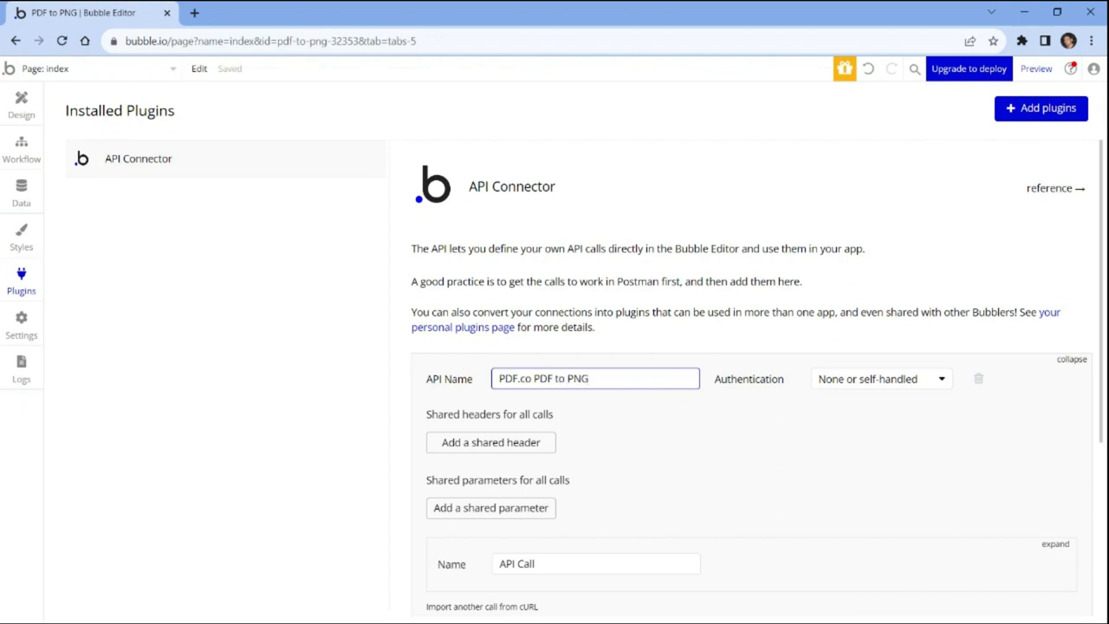
click(1056, 543)
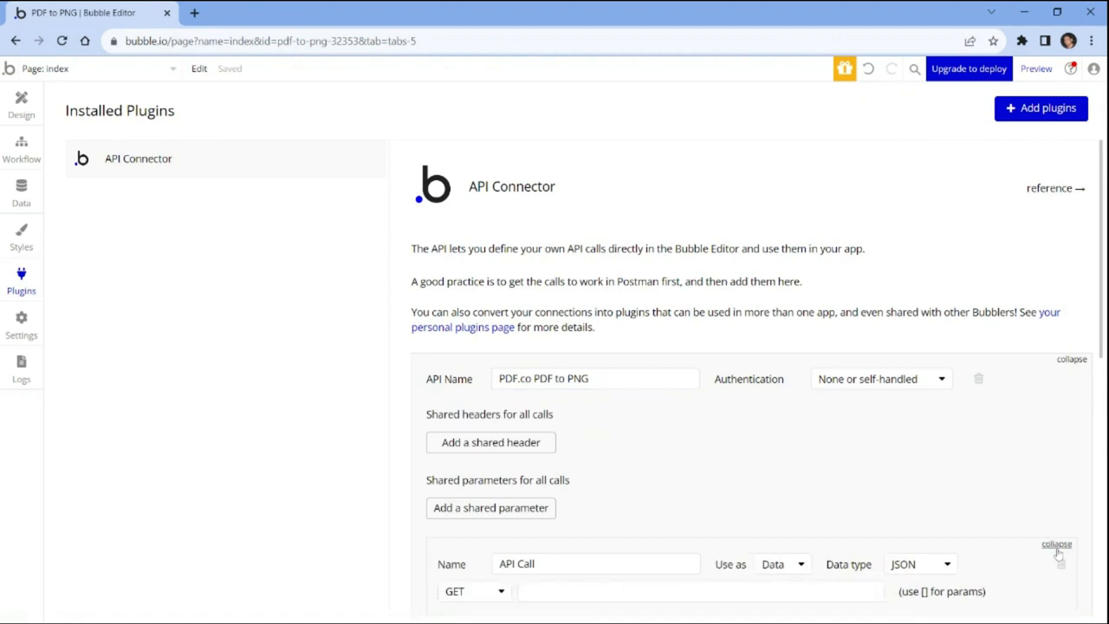
scroll(down, 3)
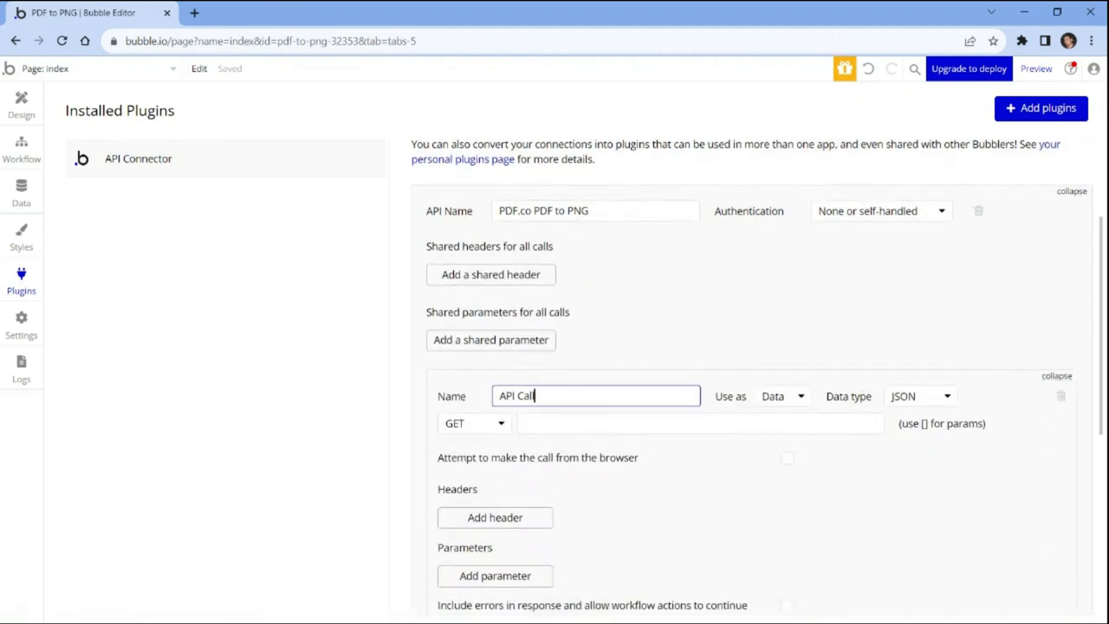
text(PDF to PNG)
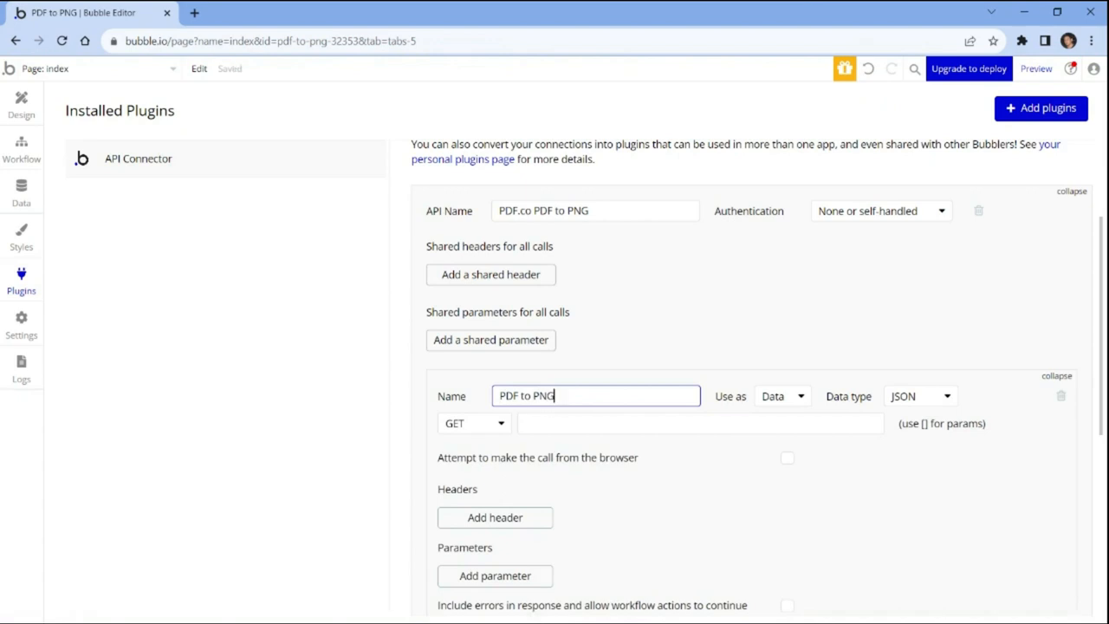
click(779, 396)
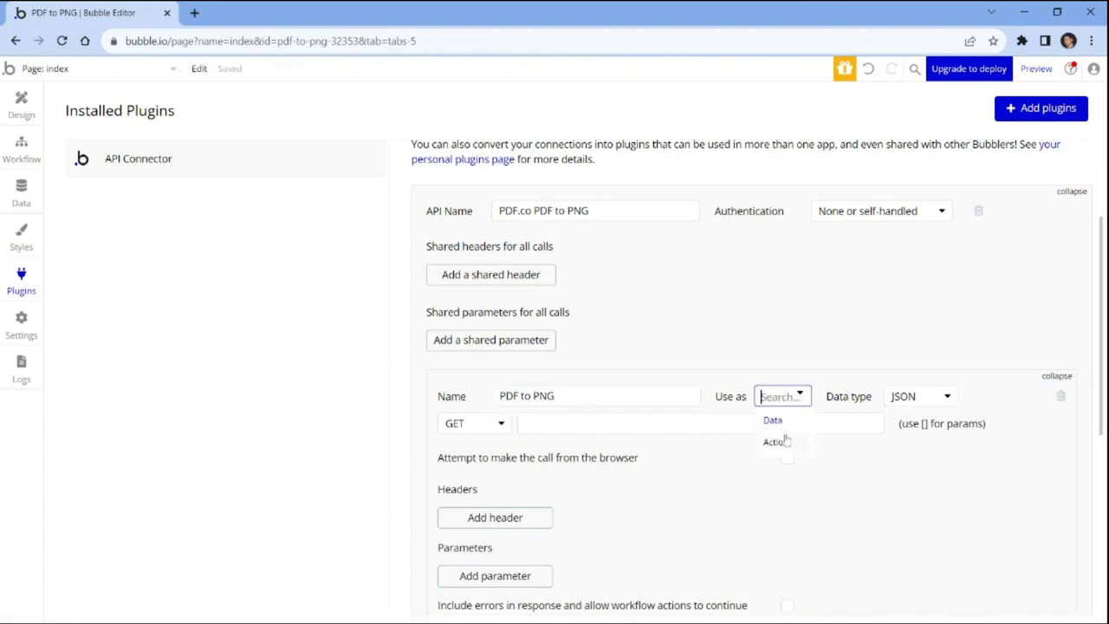
click(775, 441)
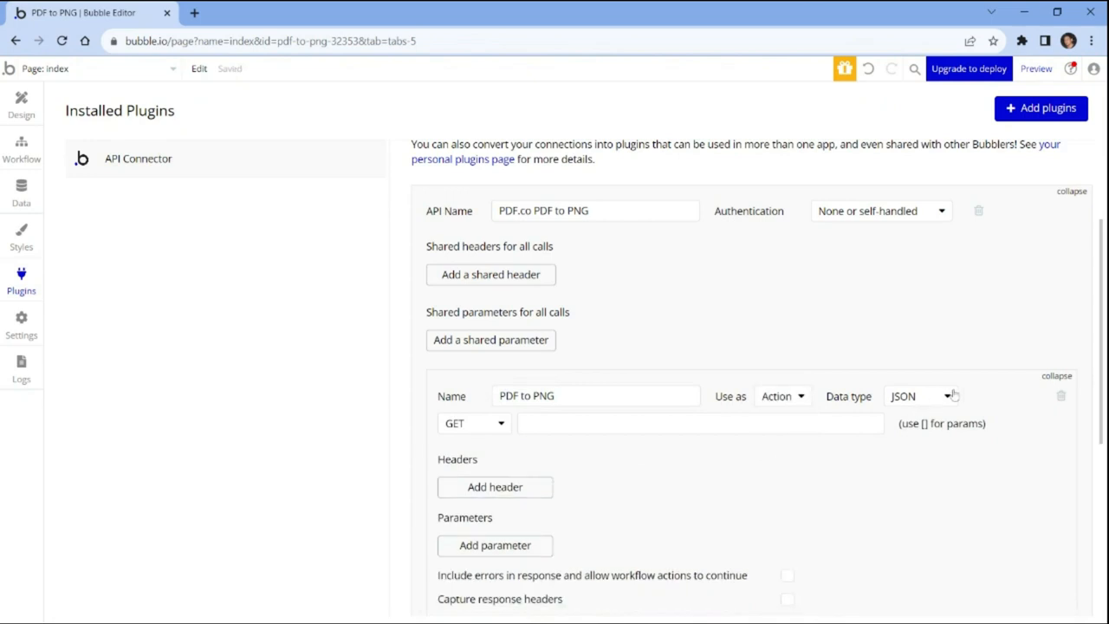
click(918, 395)
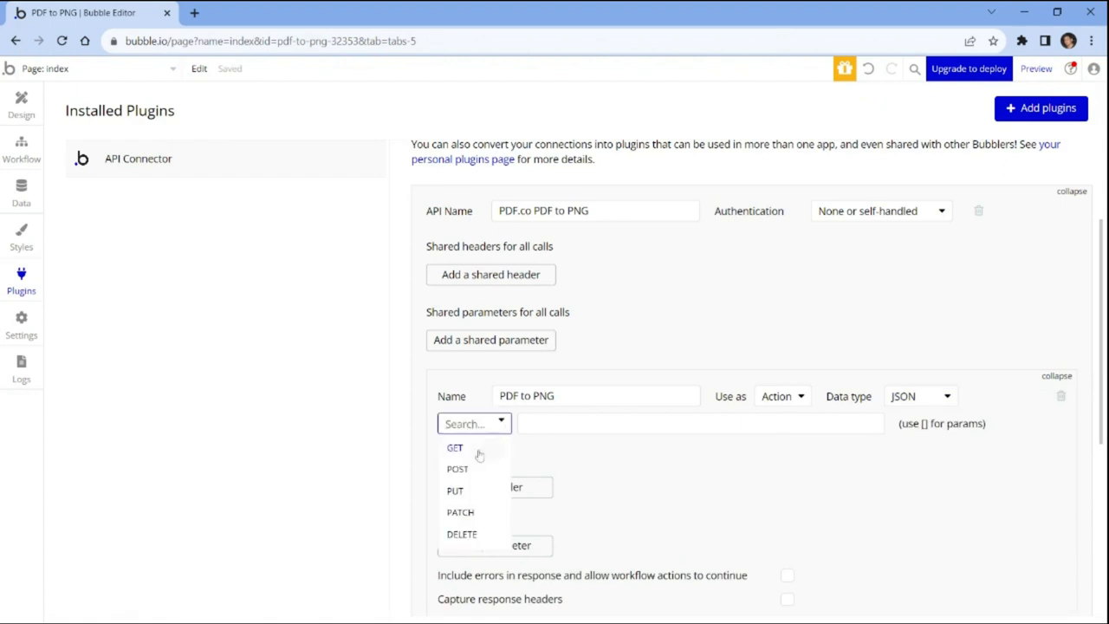
click(457, 469)
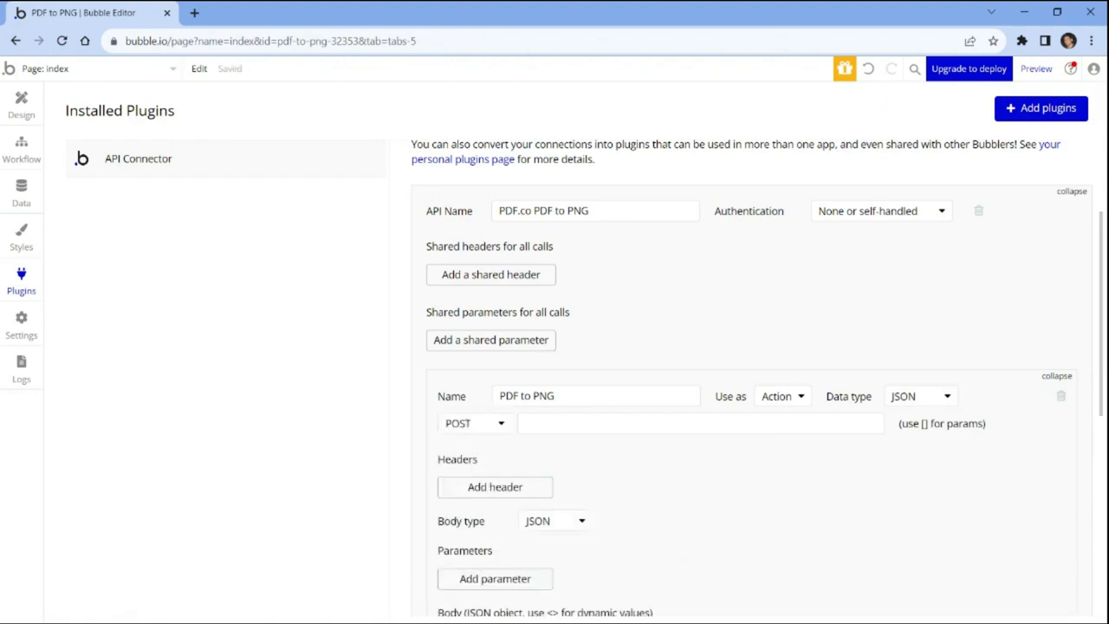
click(699, 422)
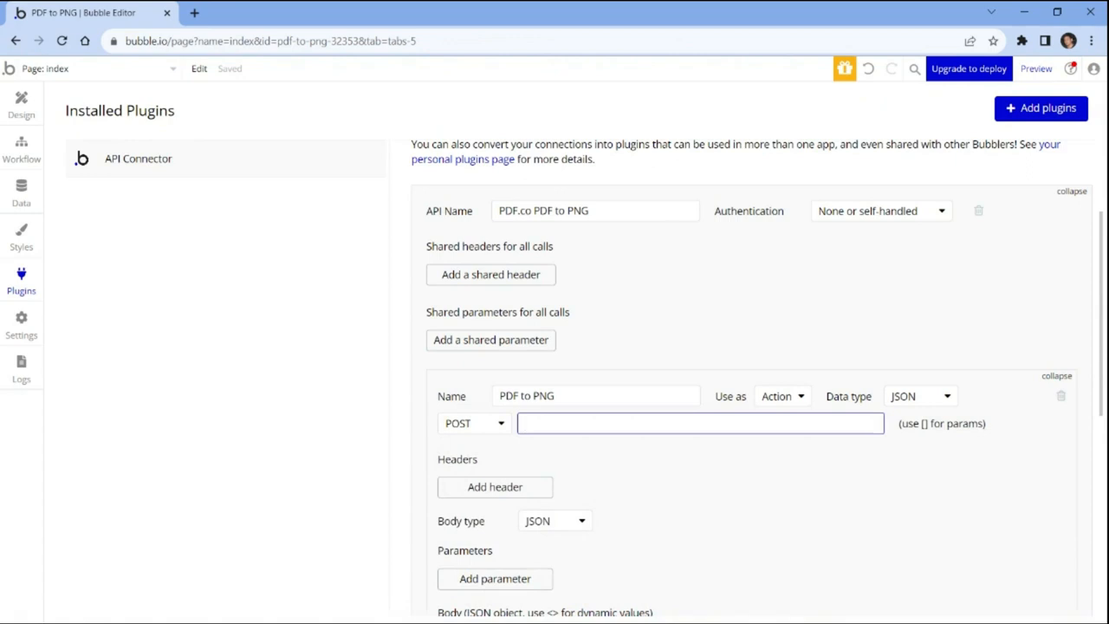
text(https://api.pdf.co/v1/pdf/convert/to/png)
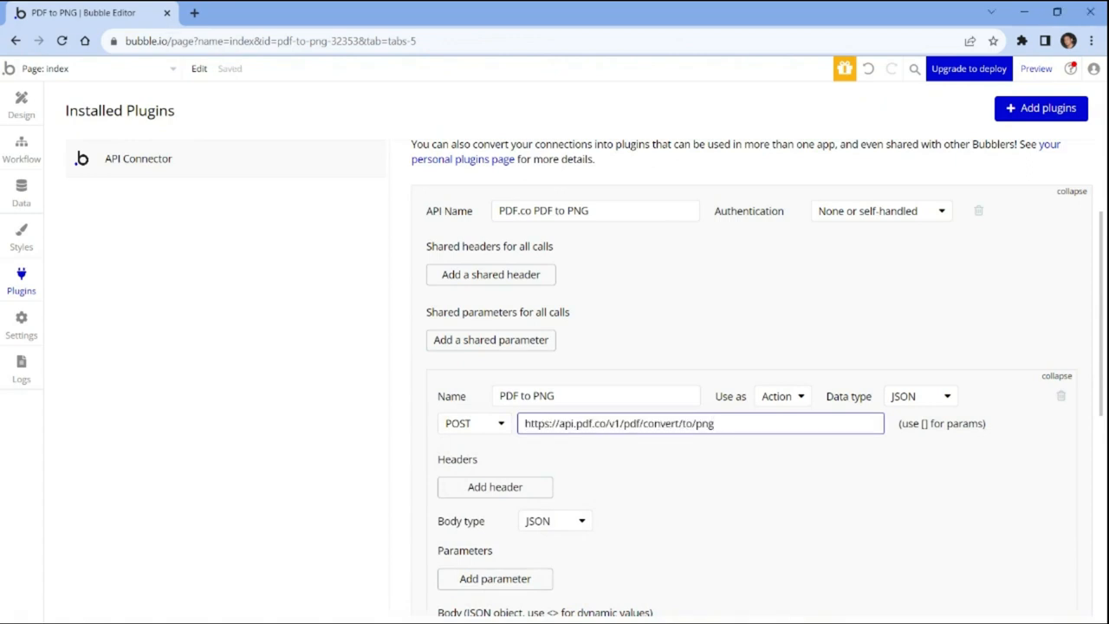
- Add an x-api-key header using the API key revealed on app.pdf.co
click(494, 486)
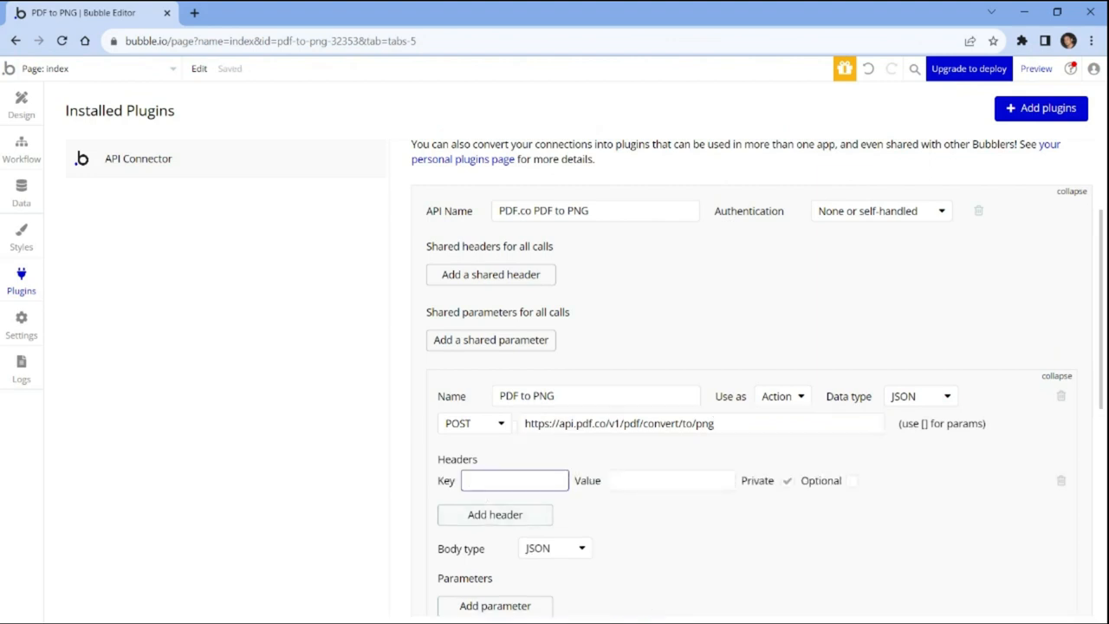
text(x-api-k)
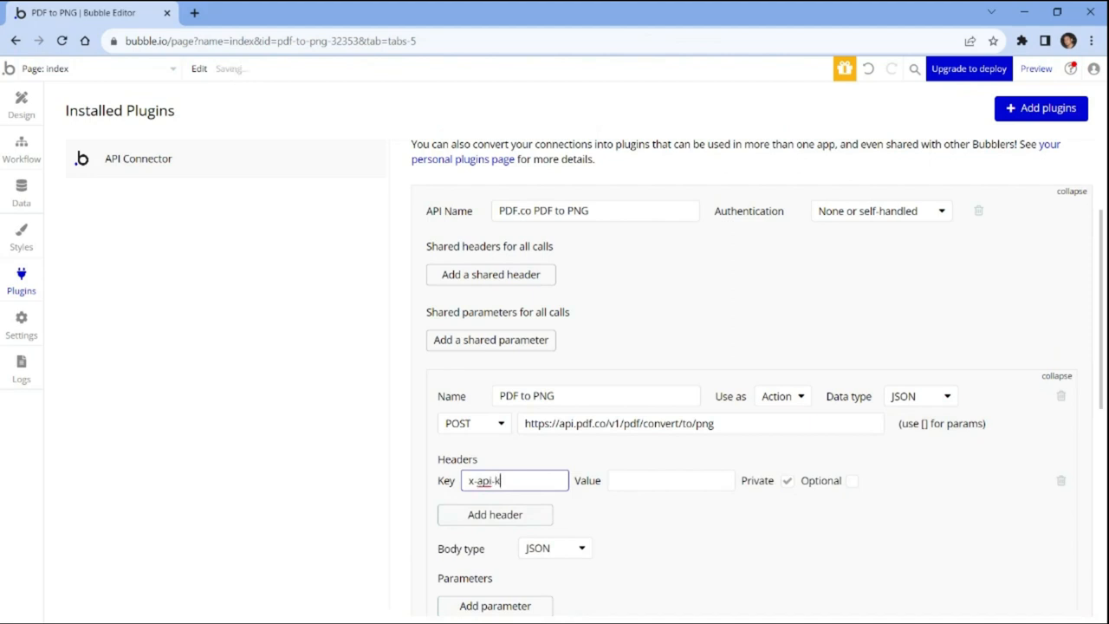
text(ey)
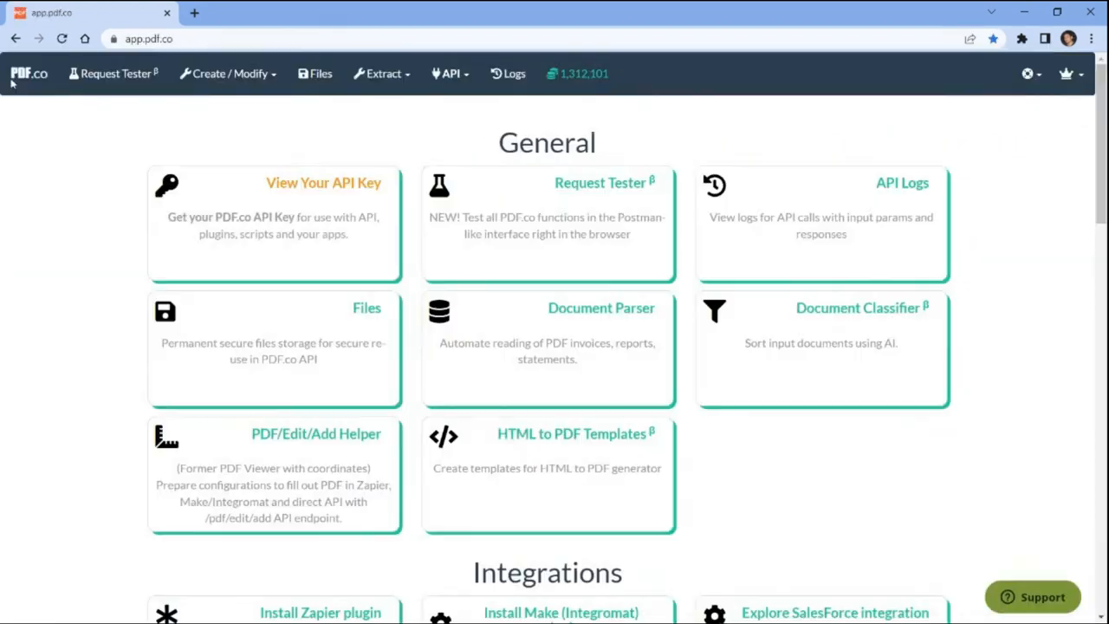
mouse_move(306, 187)
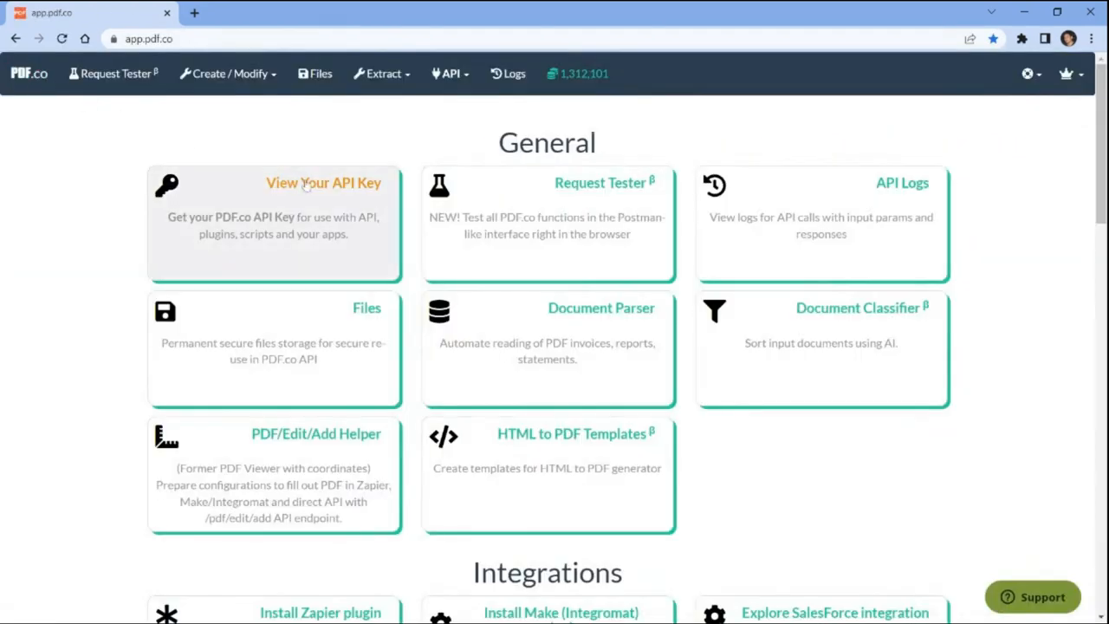
click(323, 182)
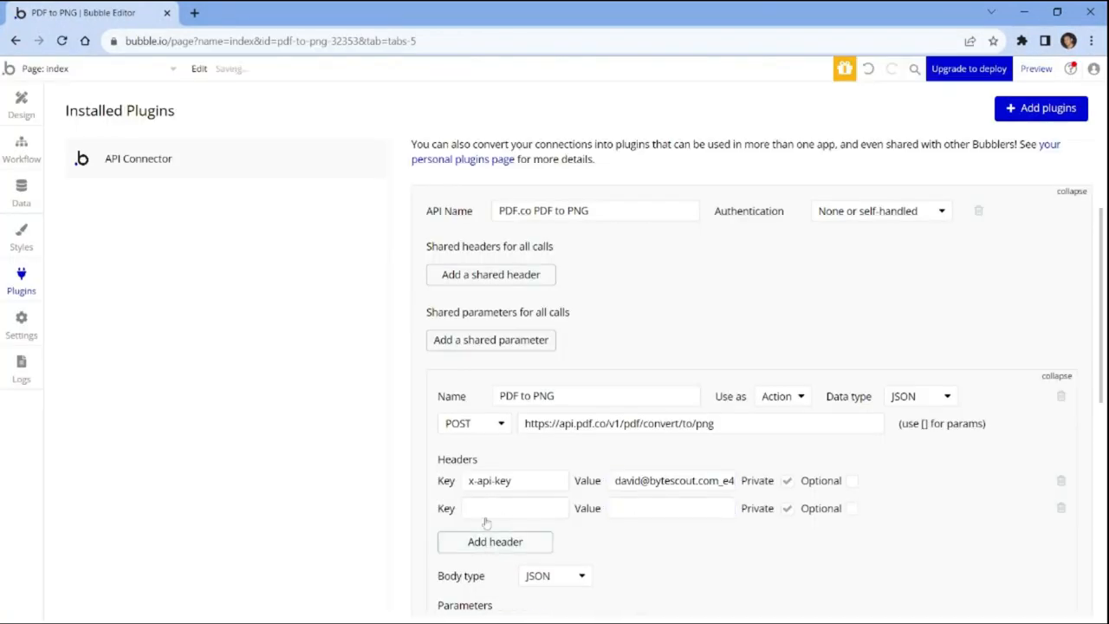
- Add a second header: accept with value application/json
click(513, 508)
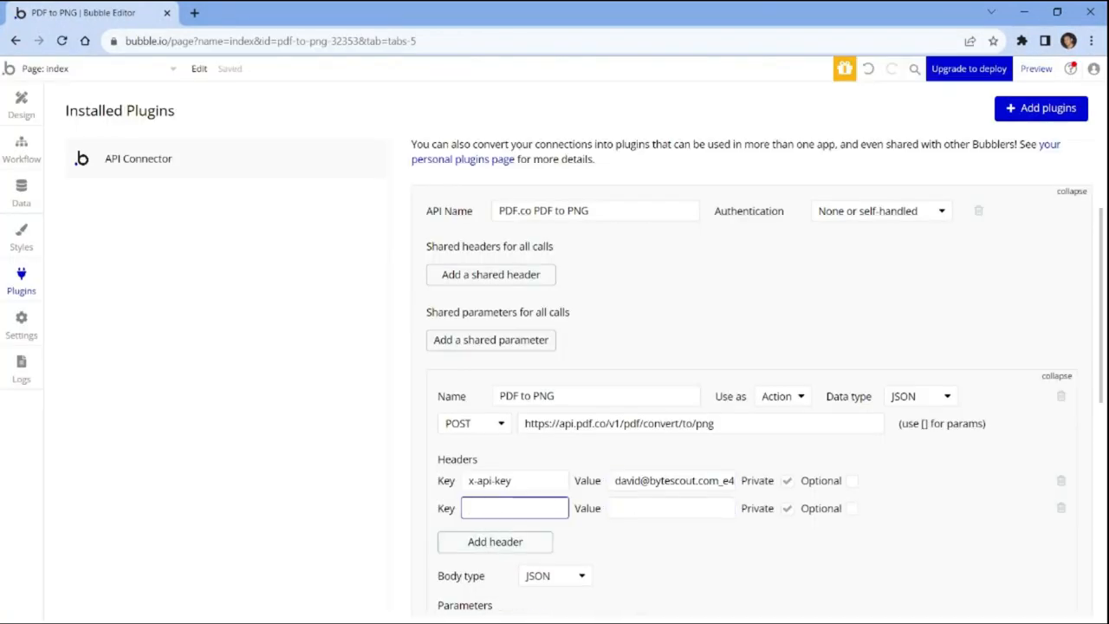
text(accept)
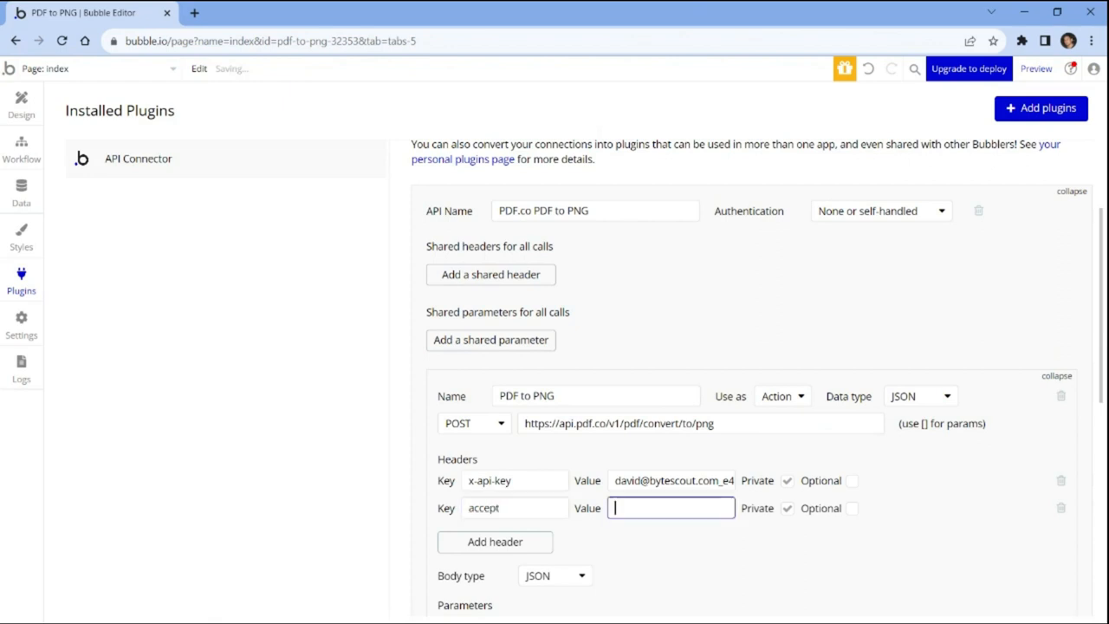
text(application)
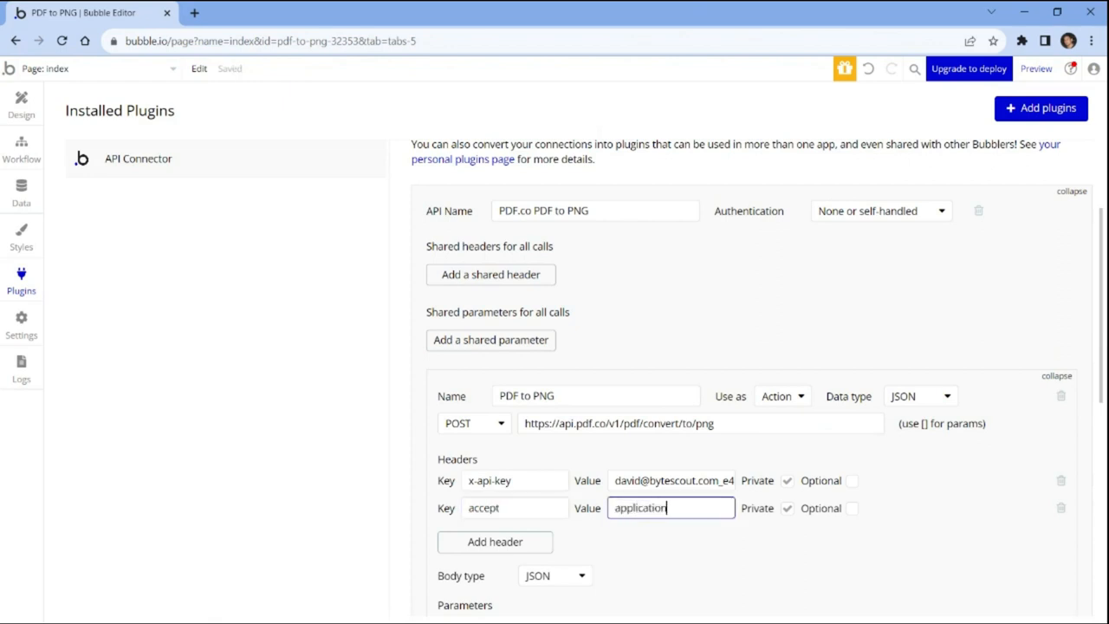
text(/json)
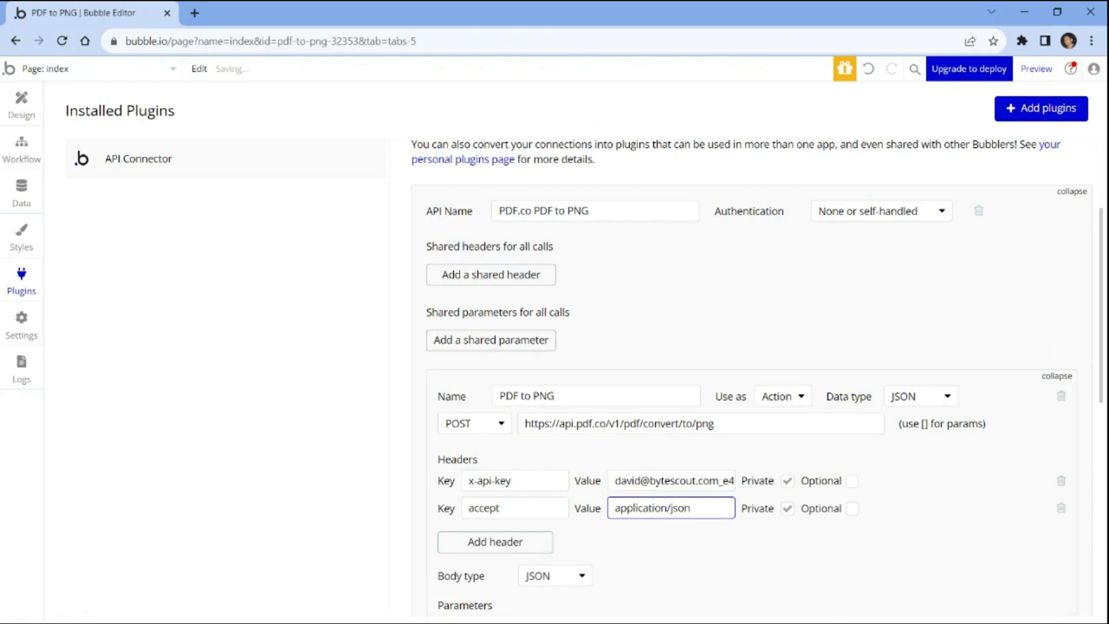
scroll(down, 3)
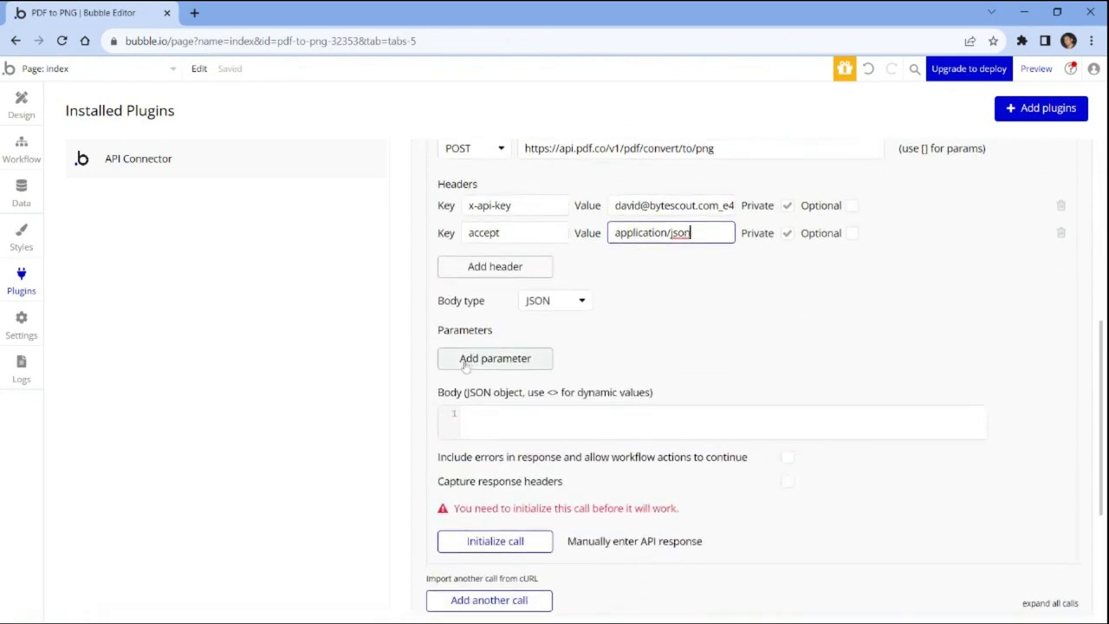
- Add parameters url (sample.pdf link), inline=true, pages=0- and async=false
click(495, 358)
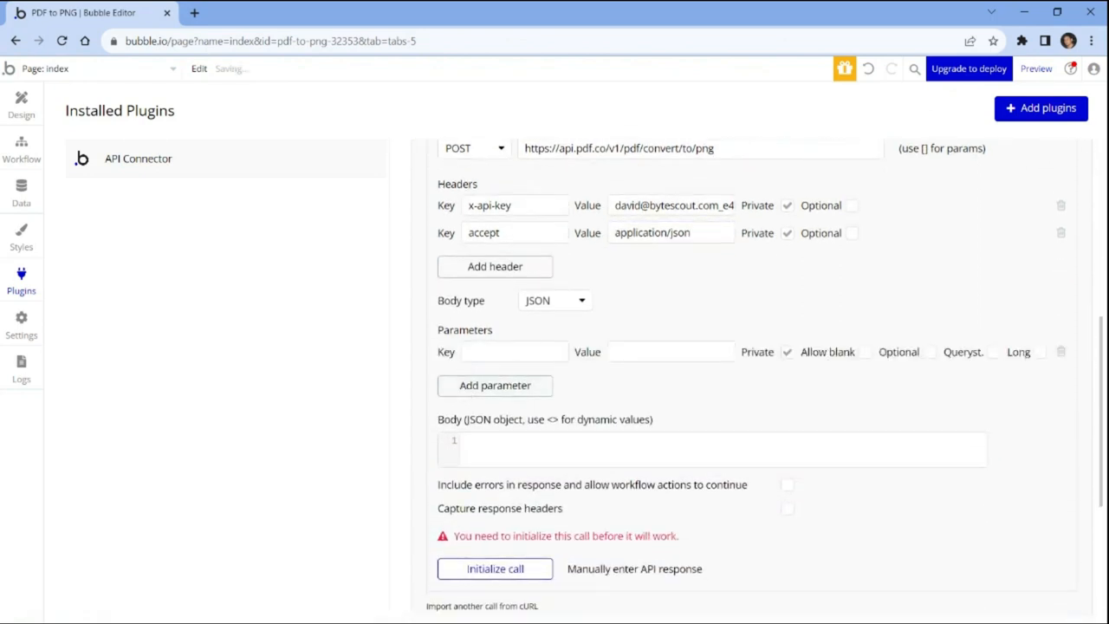
text(url)
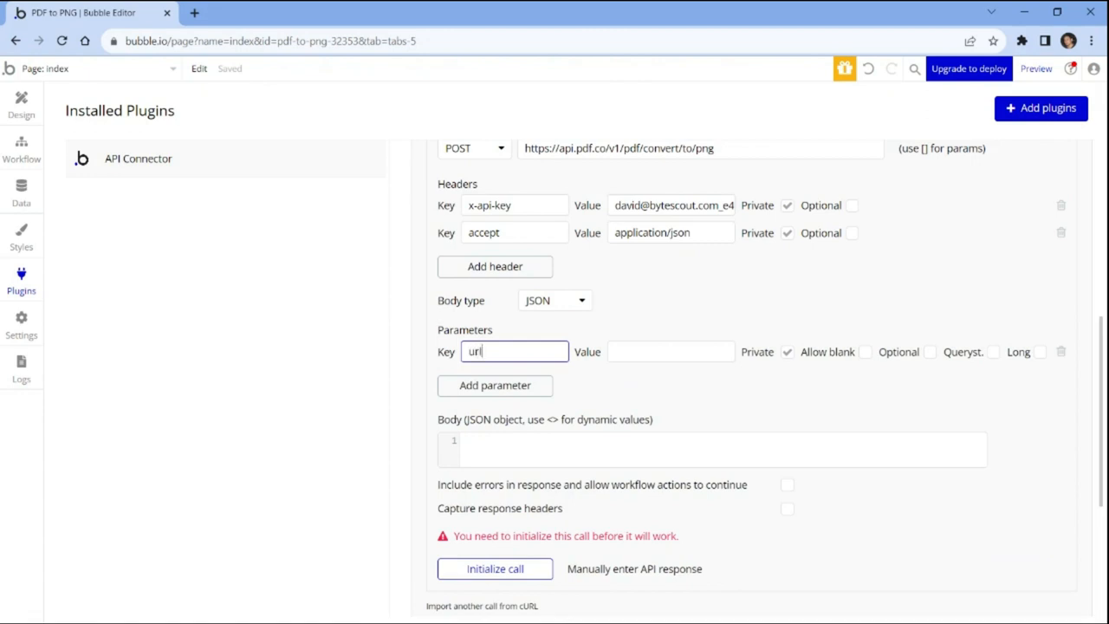
click(671, 351)
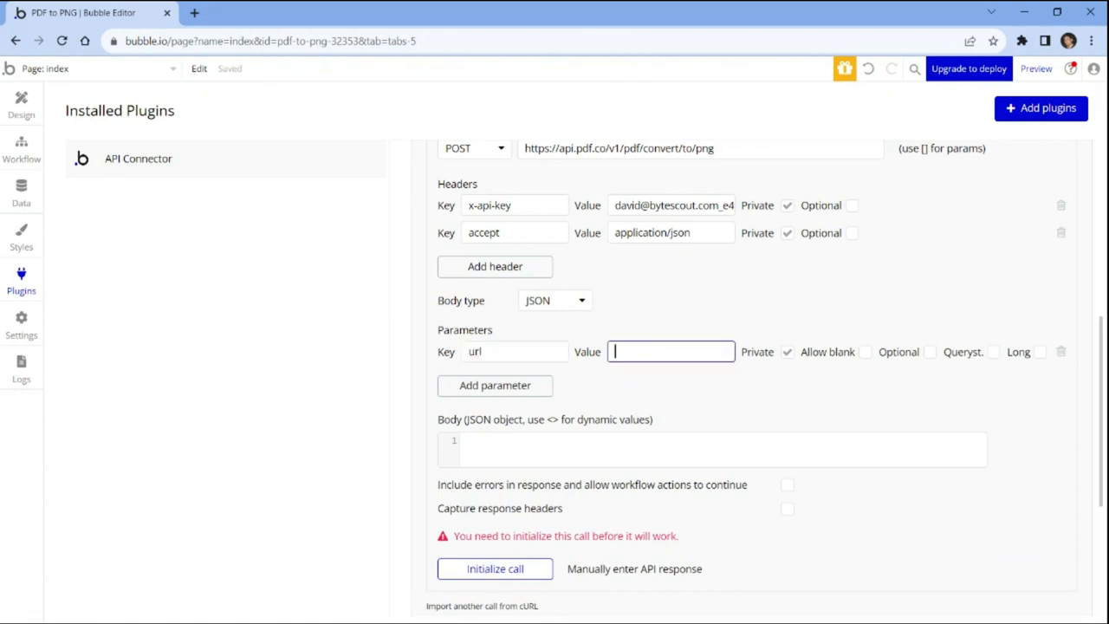
text(m/pdf-to-text/sample.pdf)
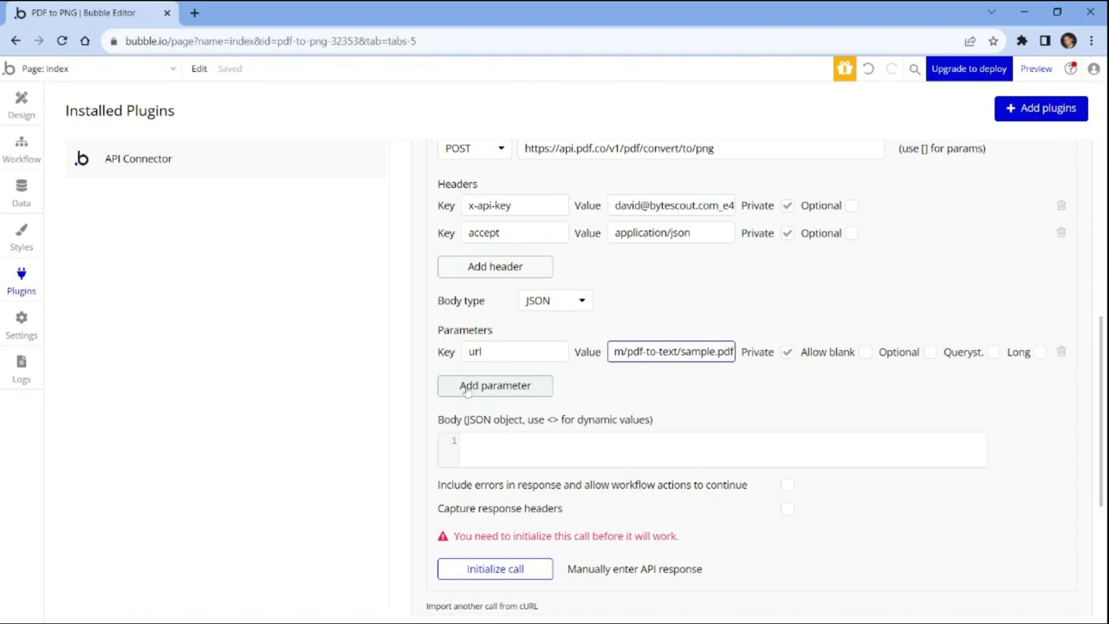
click(495, 385)
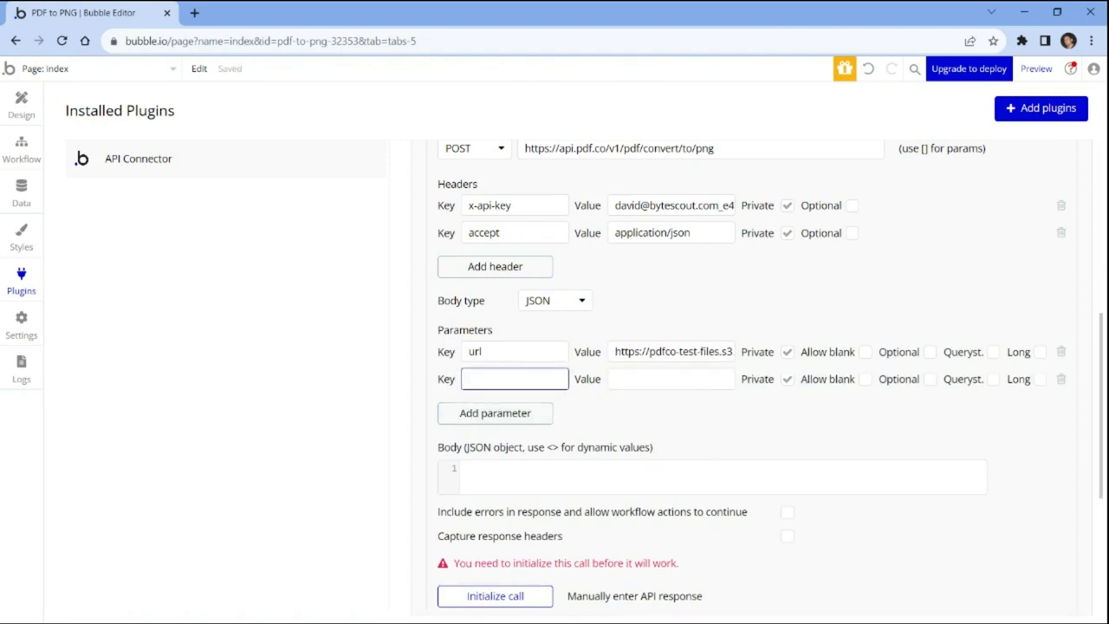
text(inline)
click(671, 378)
text(true)
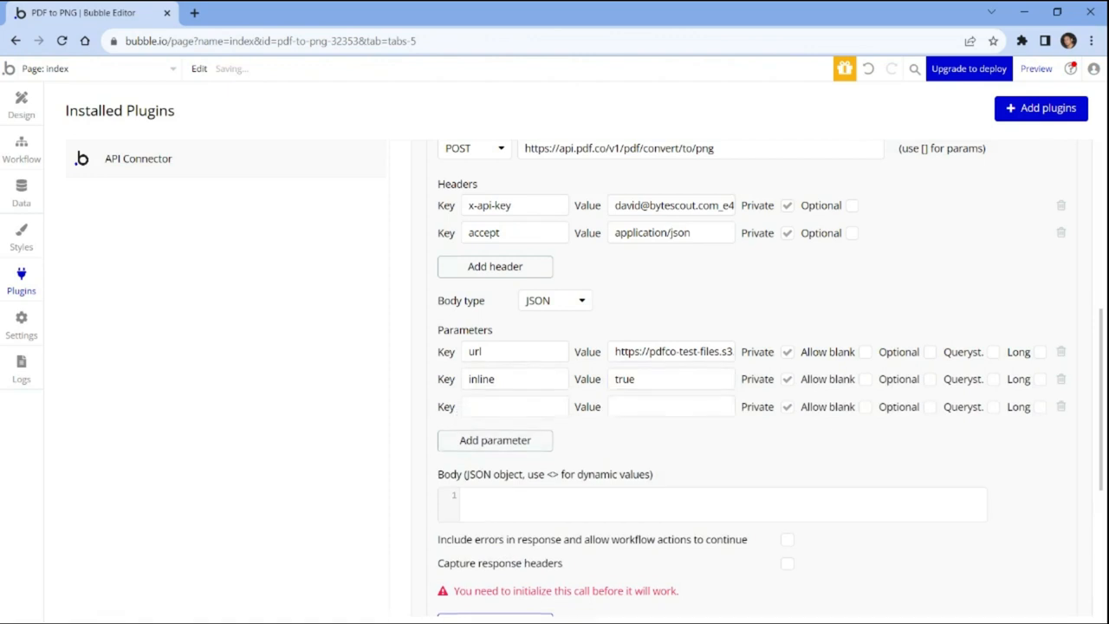
text(pages)
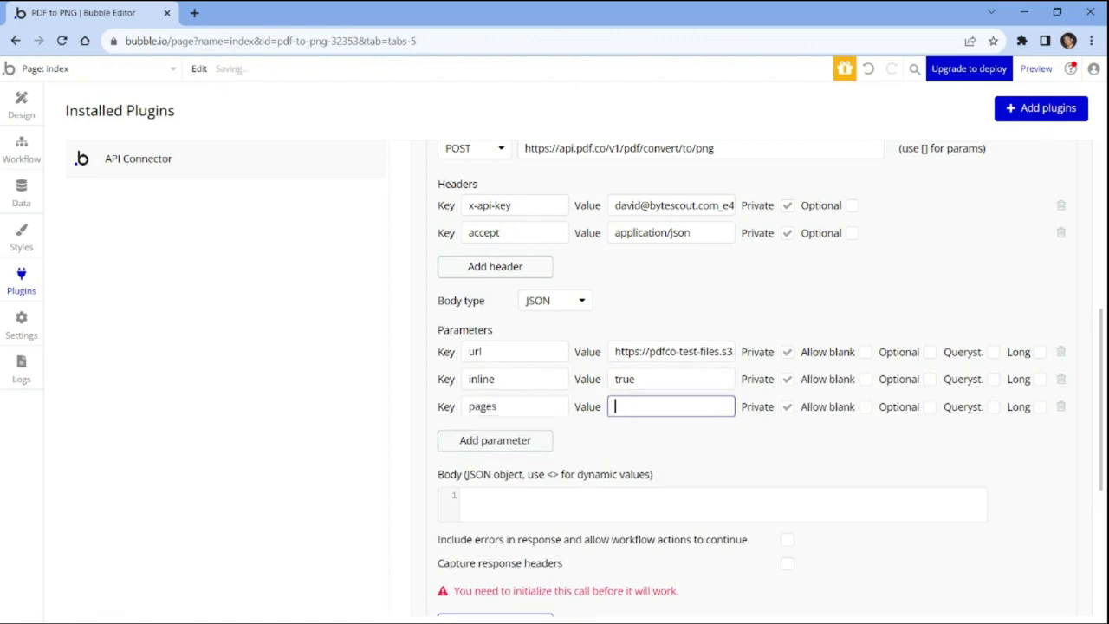
text(0-)
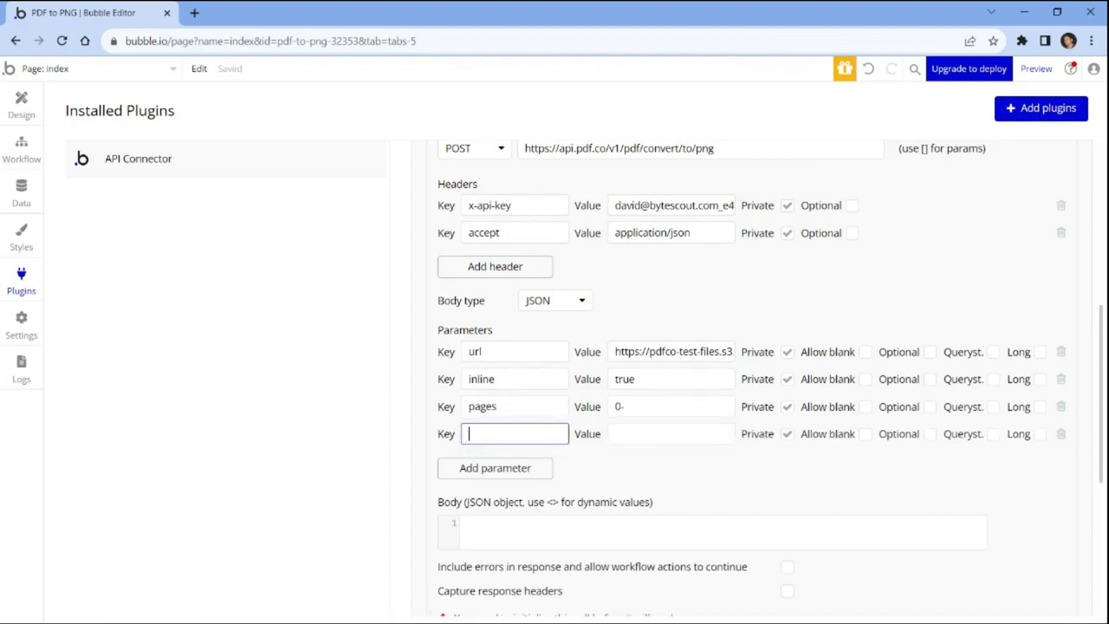
text(async)
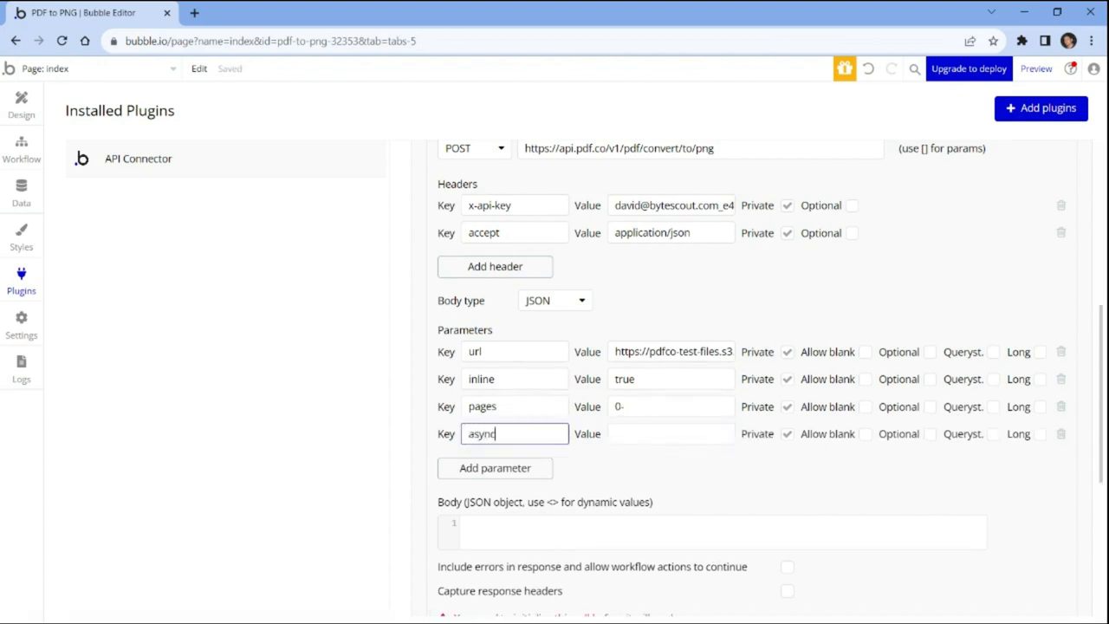
text(false)
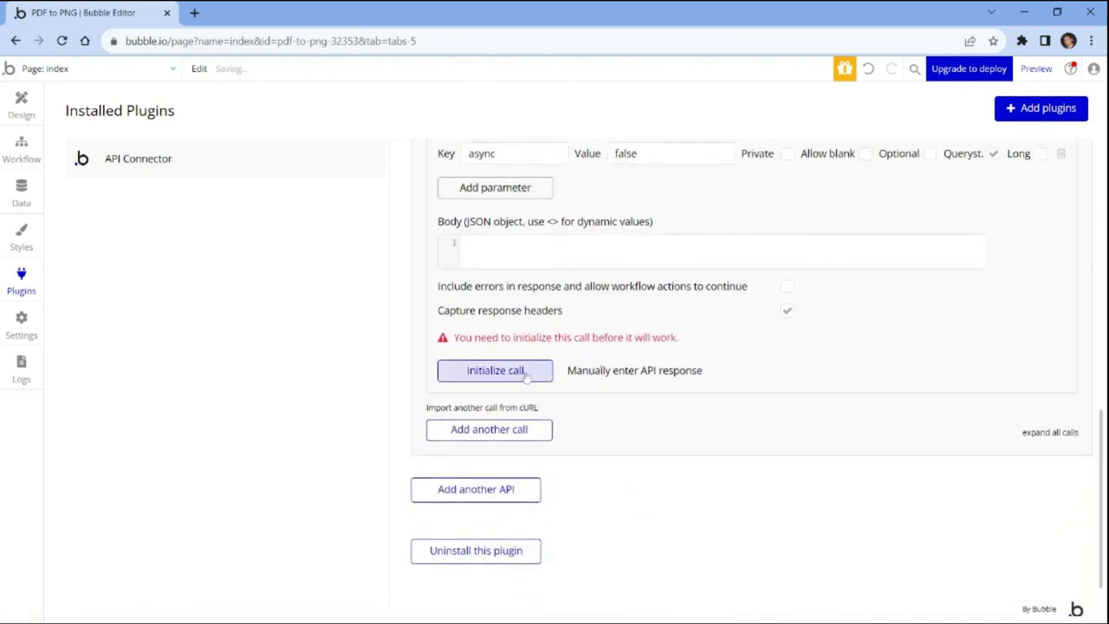
mouse_move(494, 370)
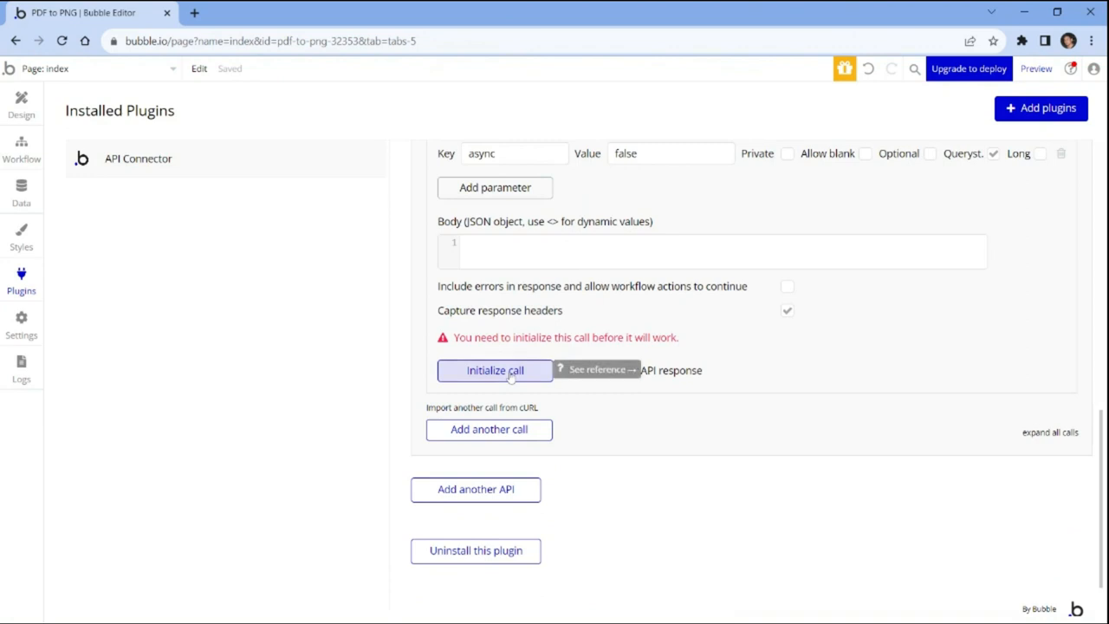
- Initialize the PDF to PNG call and save returned values such as body urls and pageCount
click(495, 370)
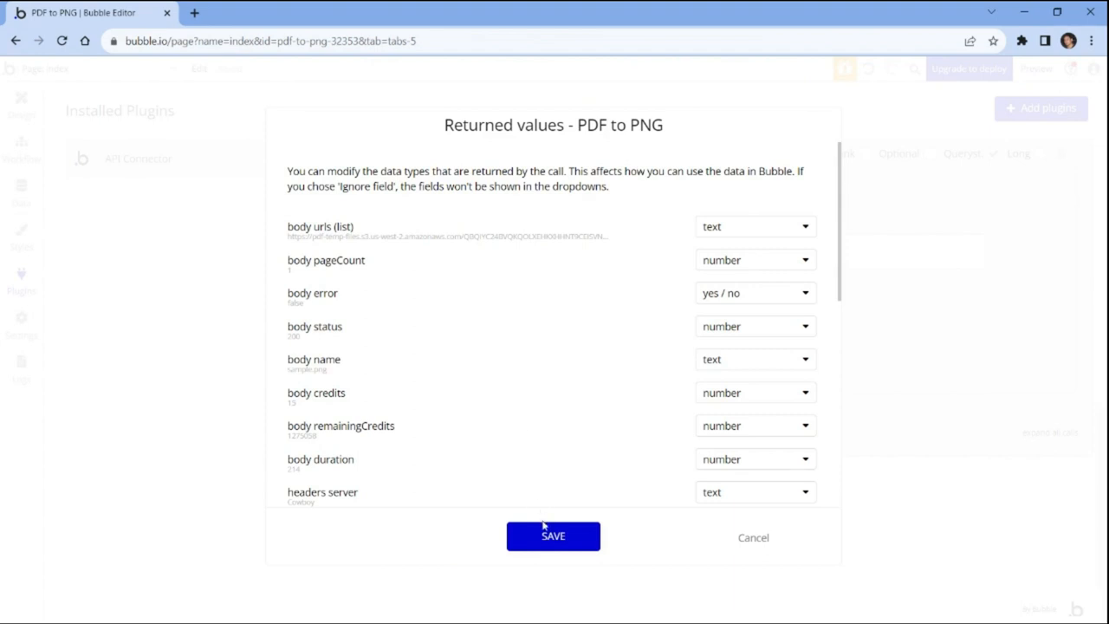
click(553, 535)
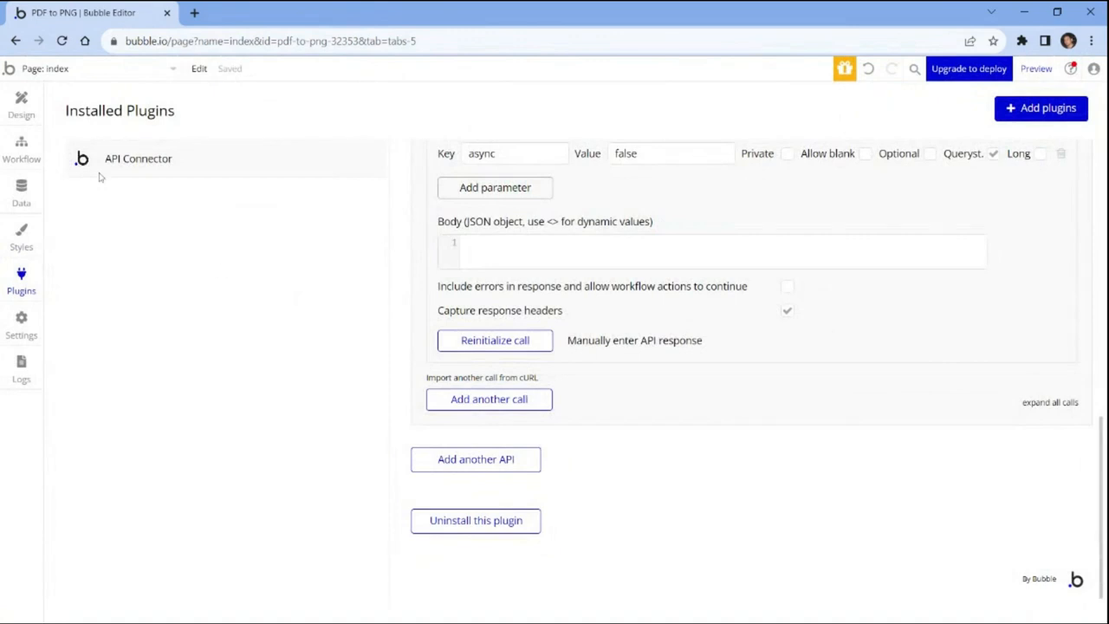
click(21, 148)
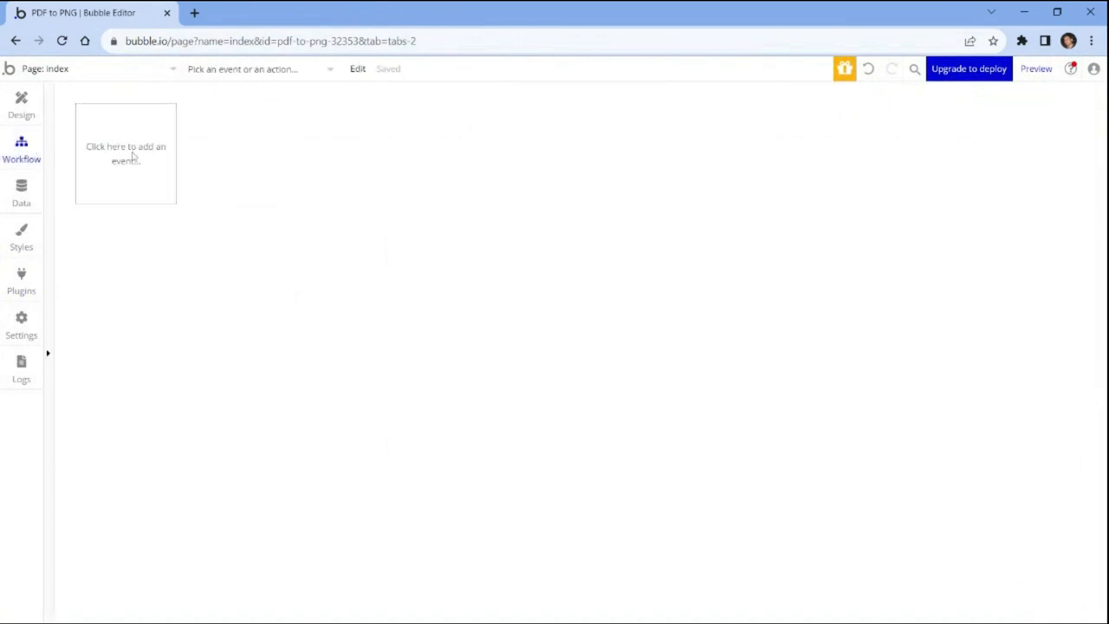
- Add a Button SUBMIT click event whose first action is PDF.co PDF to PNG - PDF to PNG
click(125, 154)
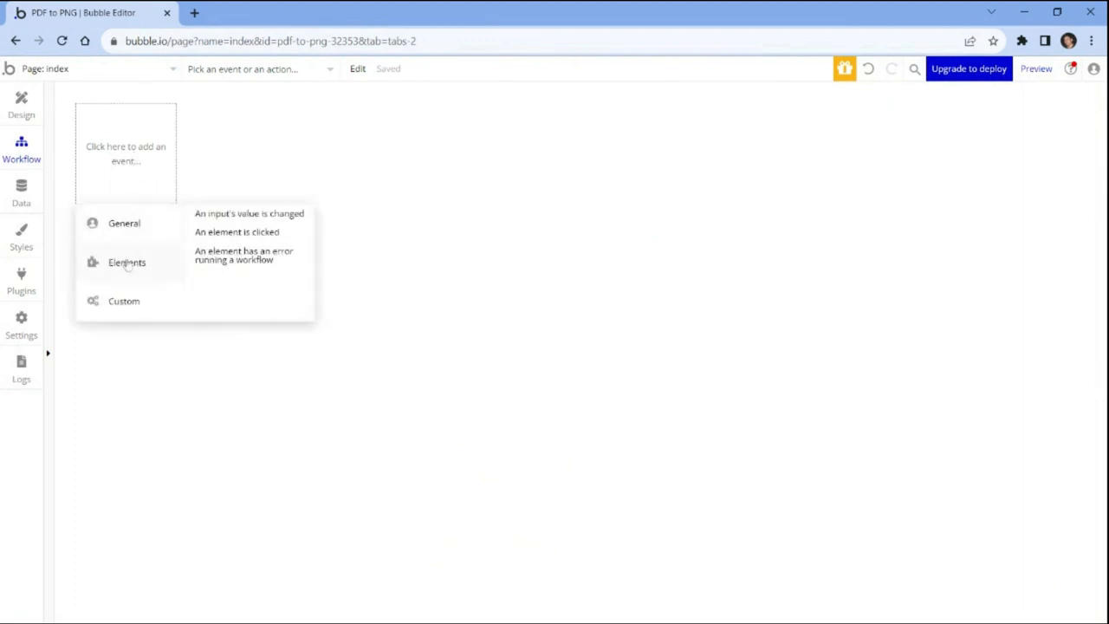
mouse_move(208, 234)
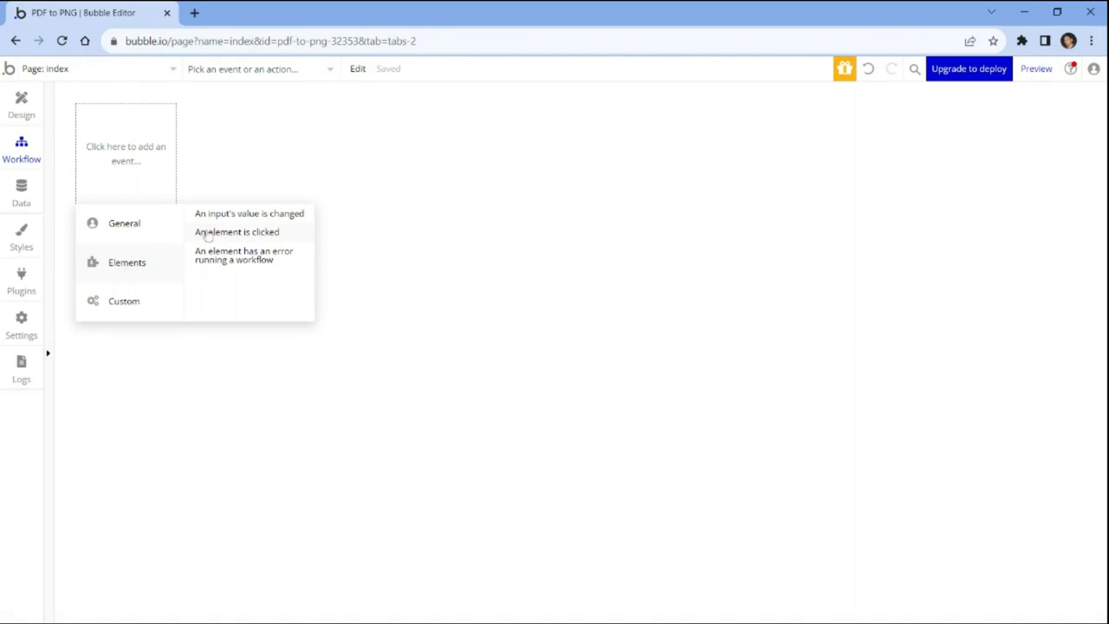
click(236, 231)
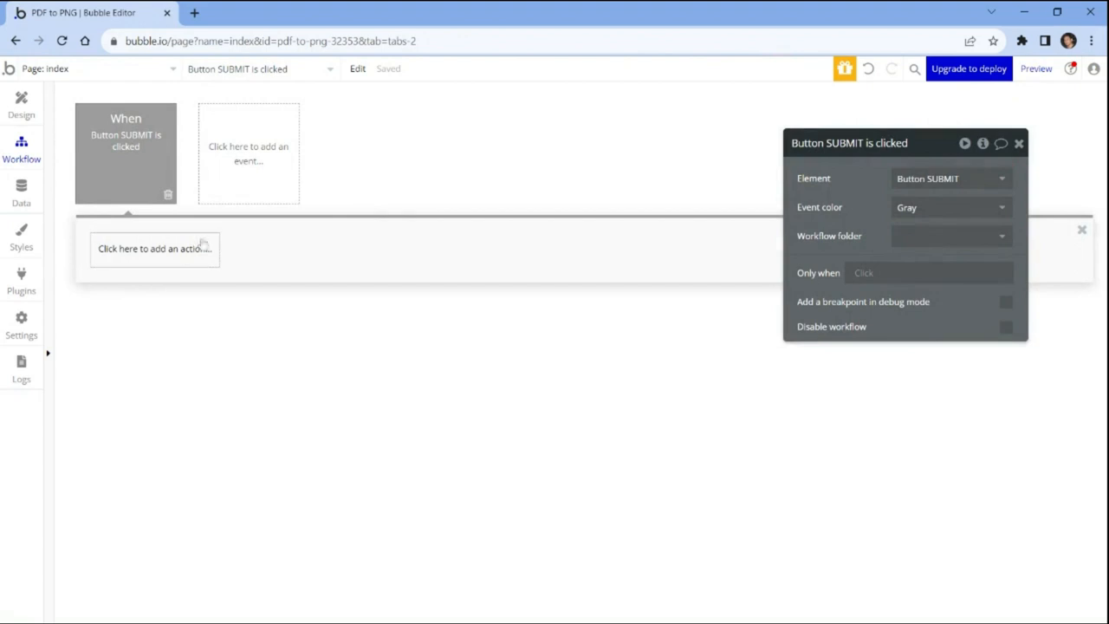
click(154, 249)
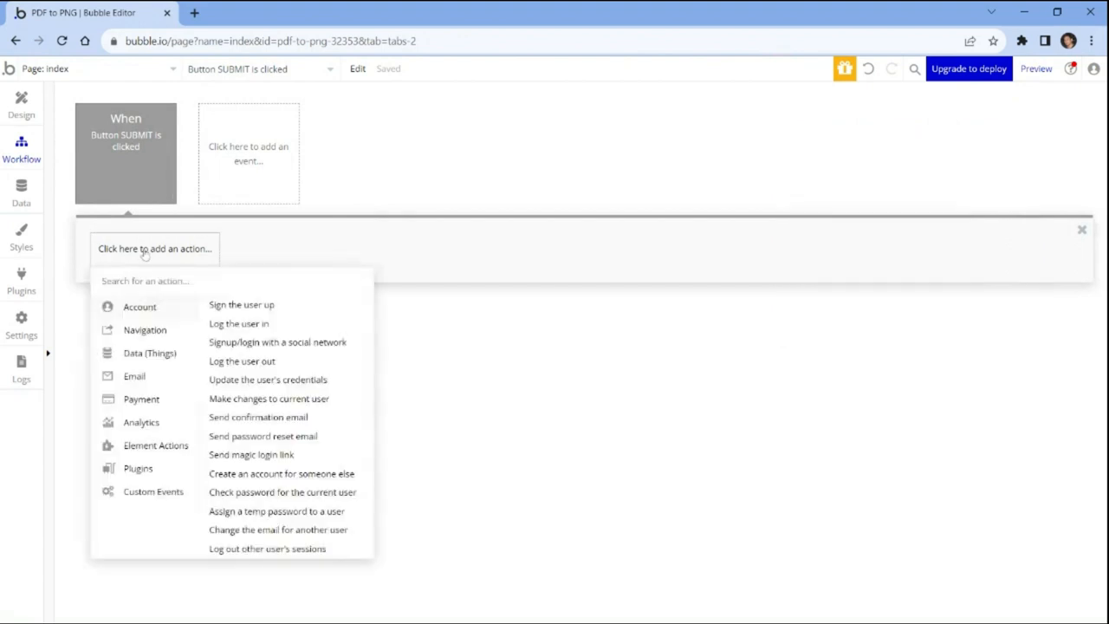
click(138, 468)
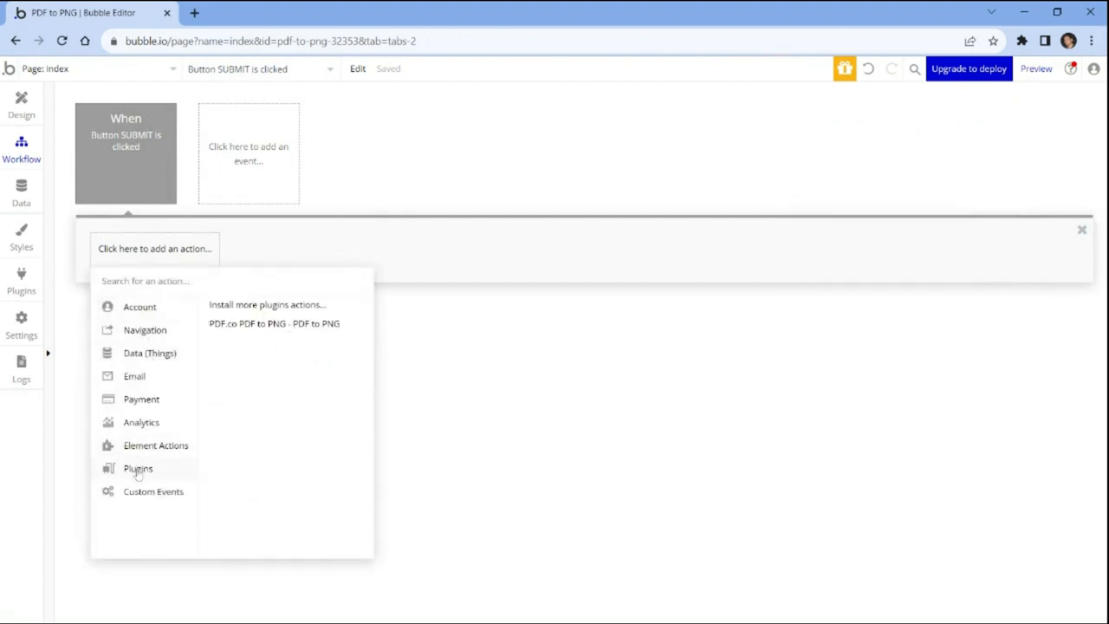
mouse_move(273, 323)
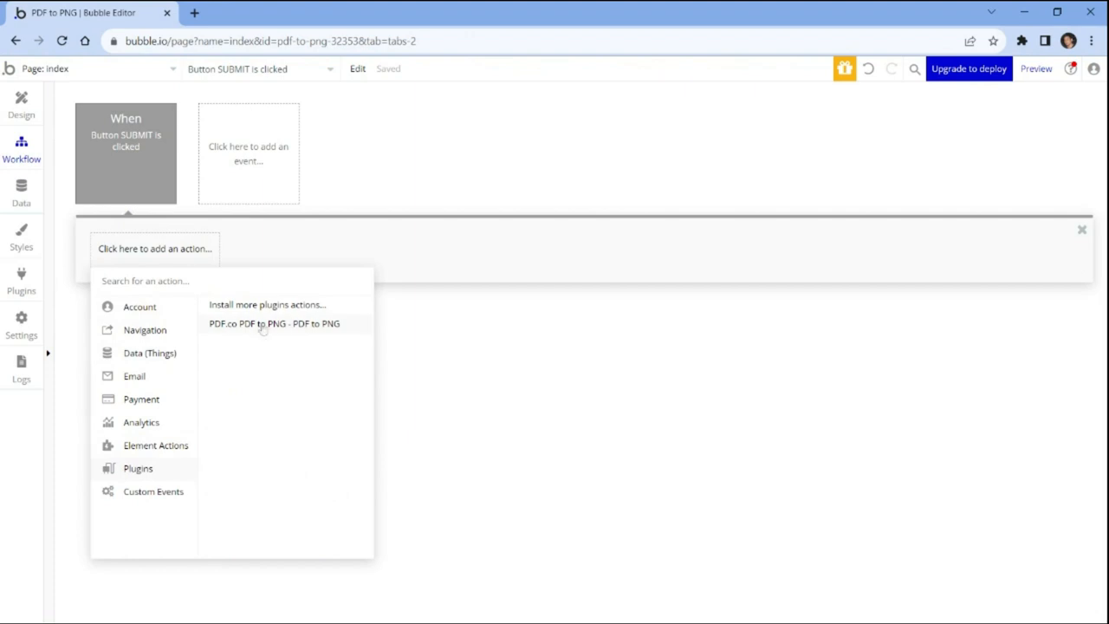
click(272, 323)
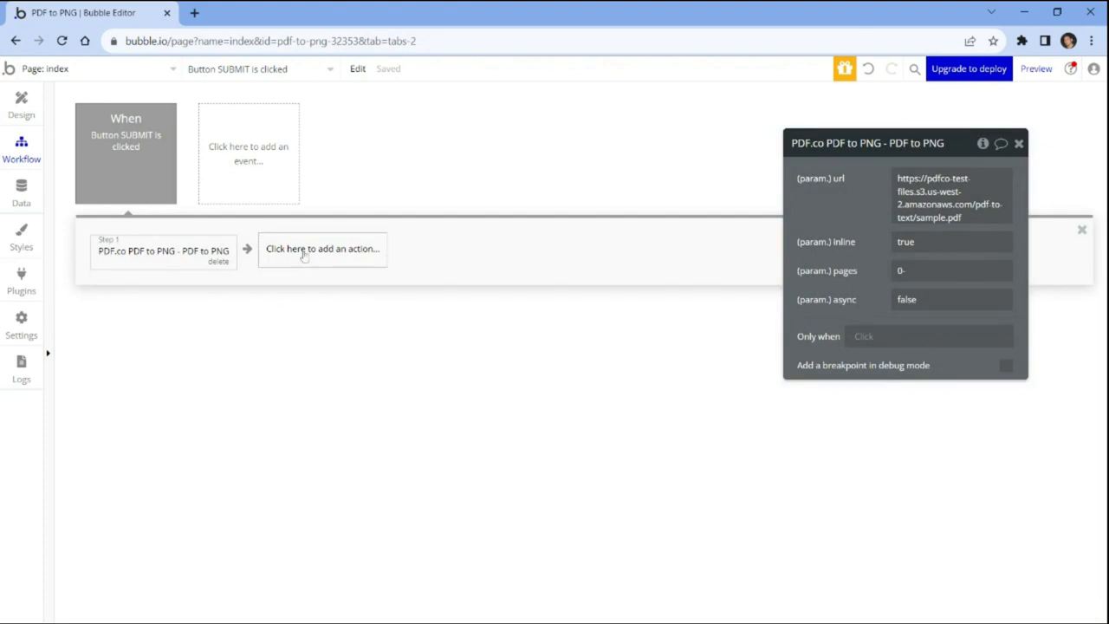
- Add an 'Open an external website' step to step 1's body urls, then preview
click(321, 248)
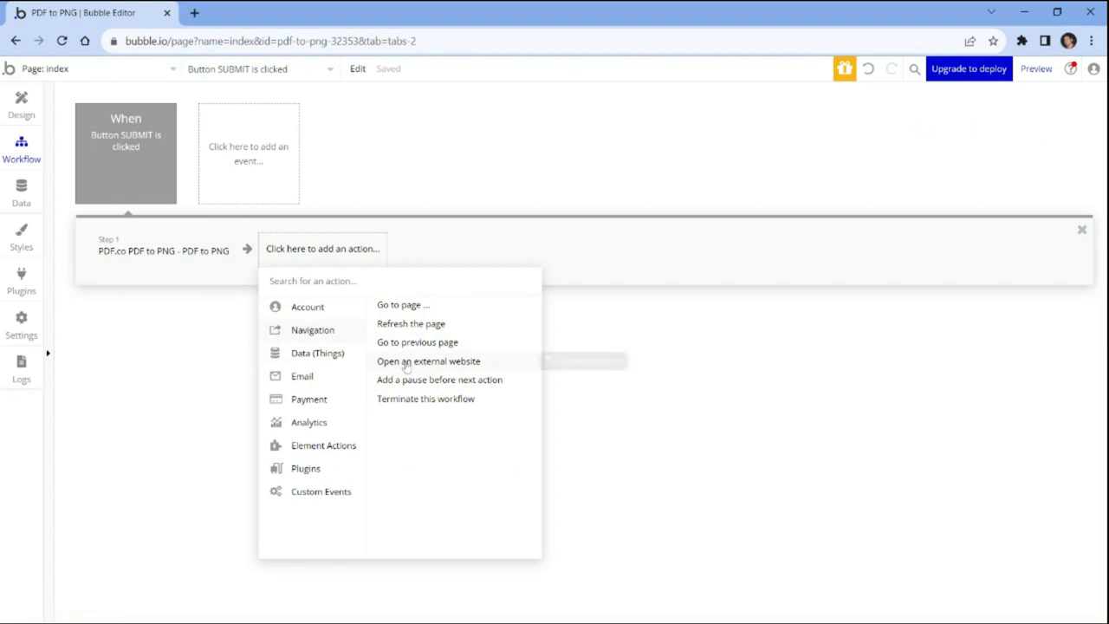
click(428, 360)
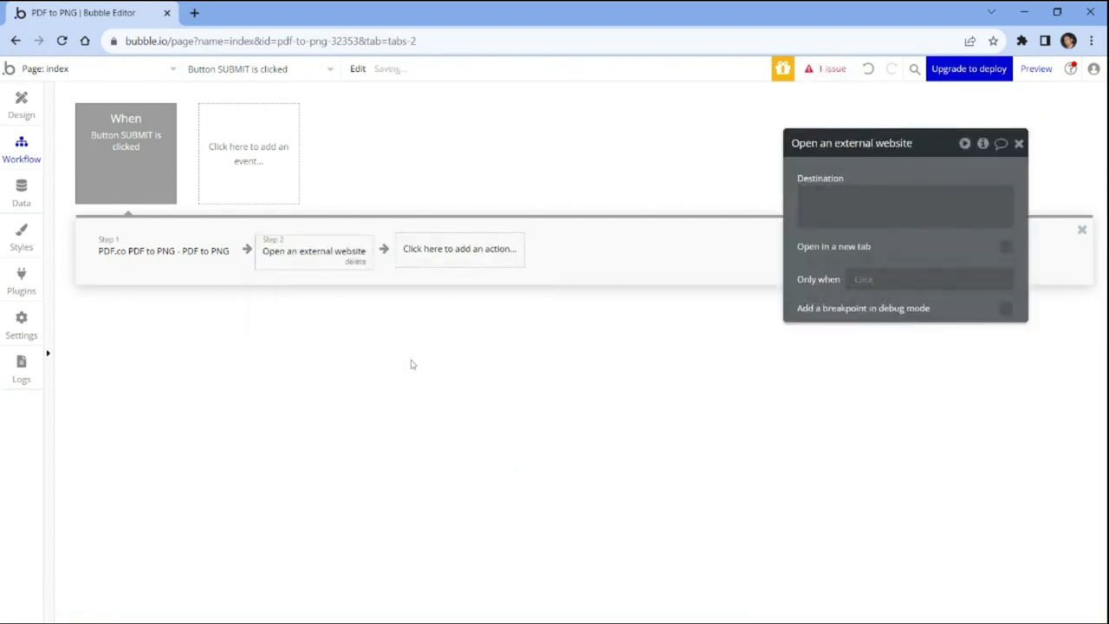
click(905, 205)
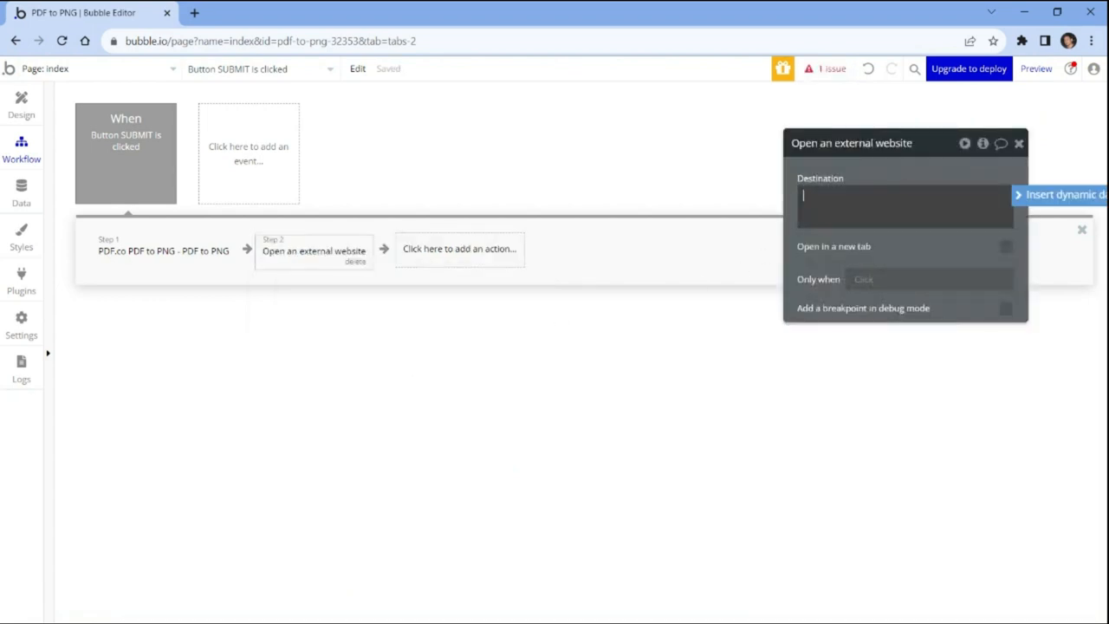
click(1061, 194)
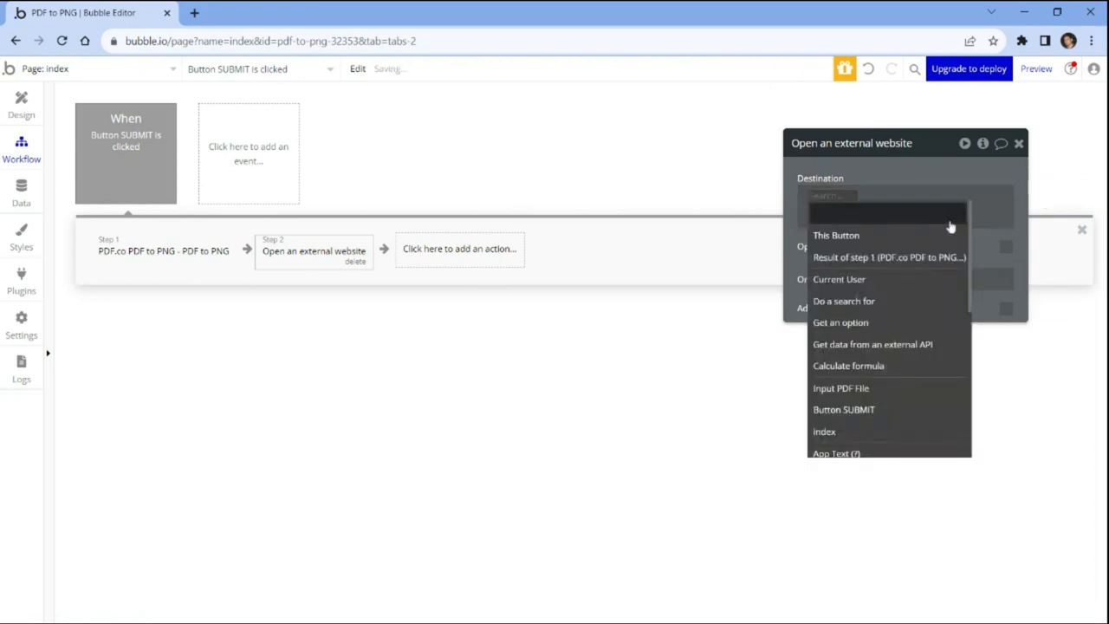
click(888, 257)
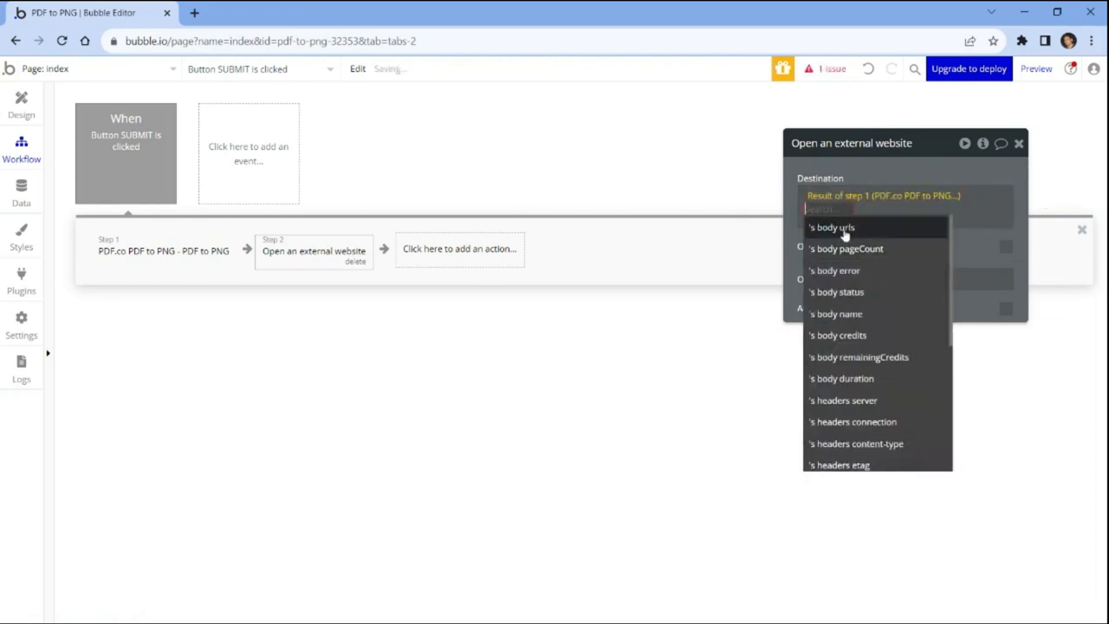
click(830, 227)
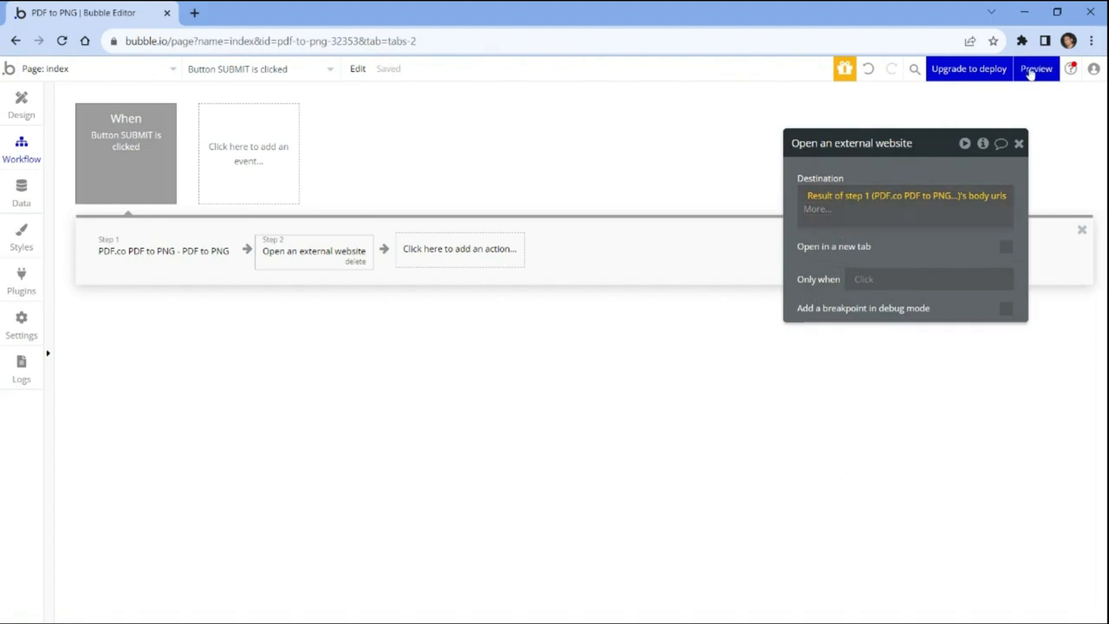
click(1036, 69)
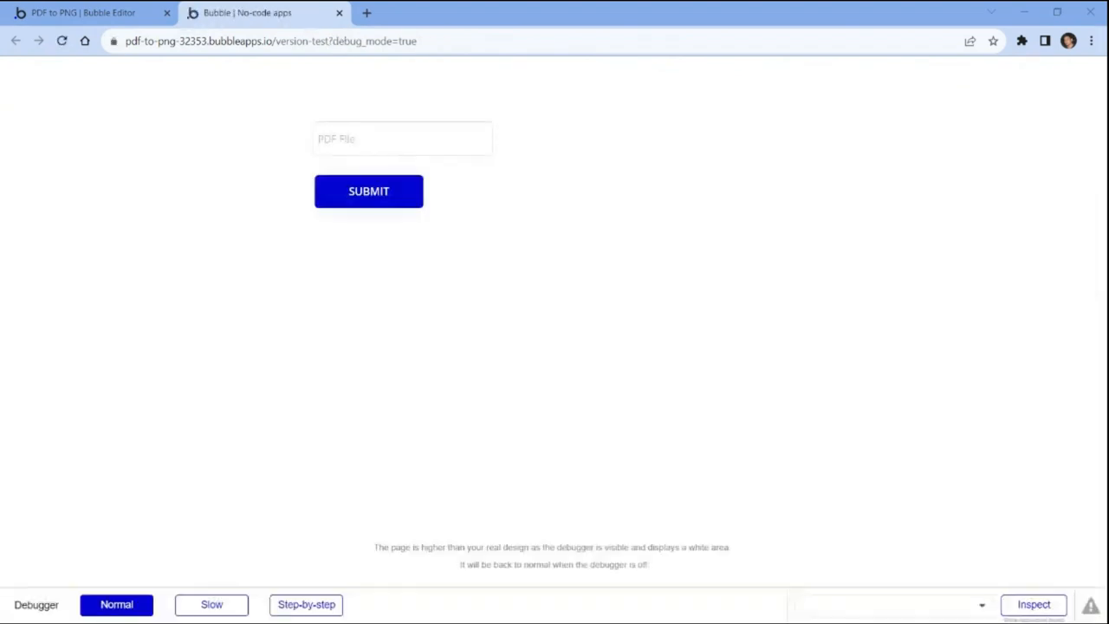
- In preview, enter the sample PDF link in PDF File and submit to open the PNG
click(888, 605)
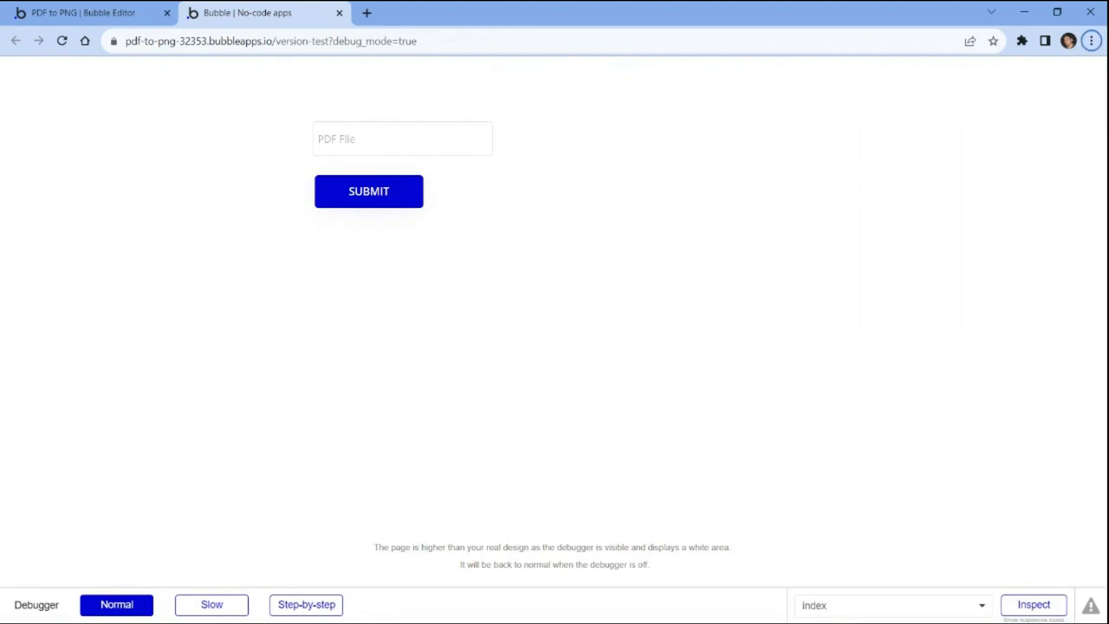
click(402, 138)
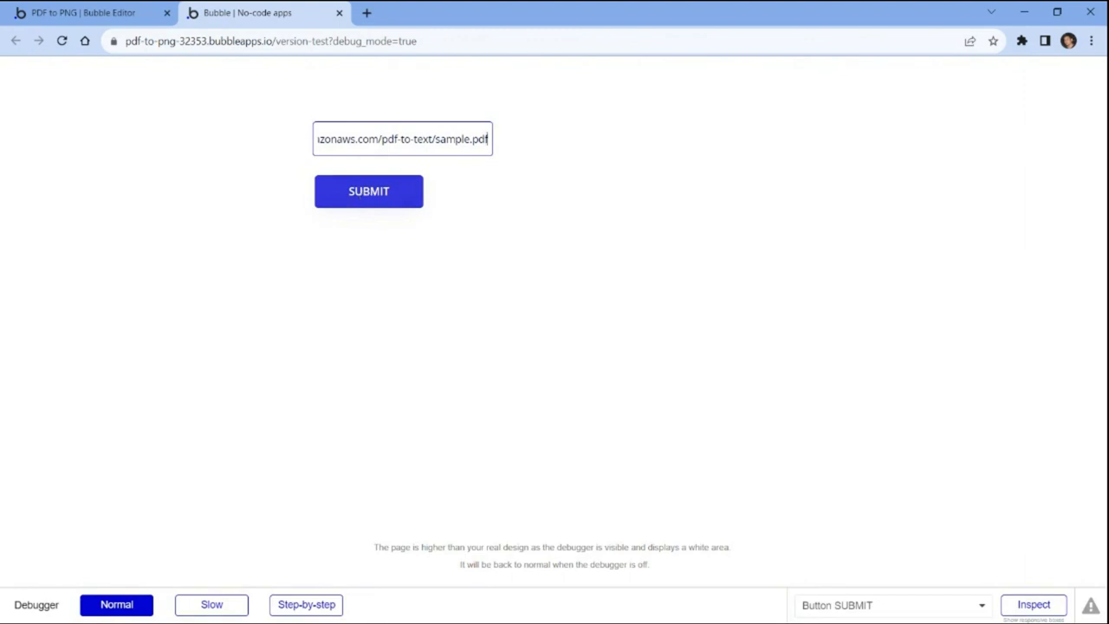
click(368, 192)
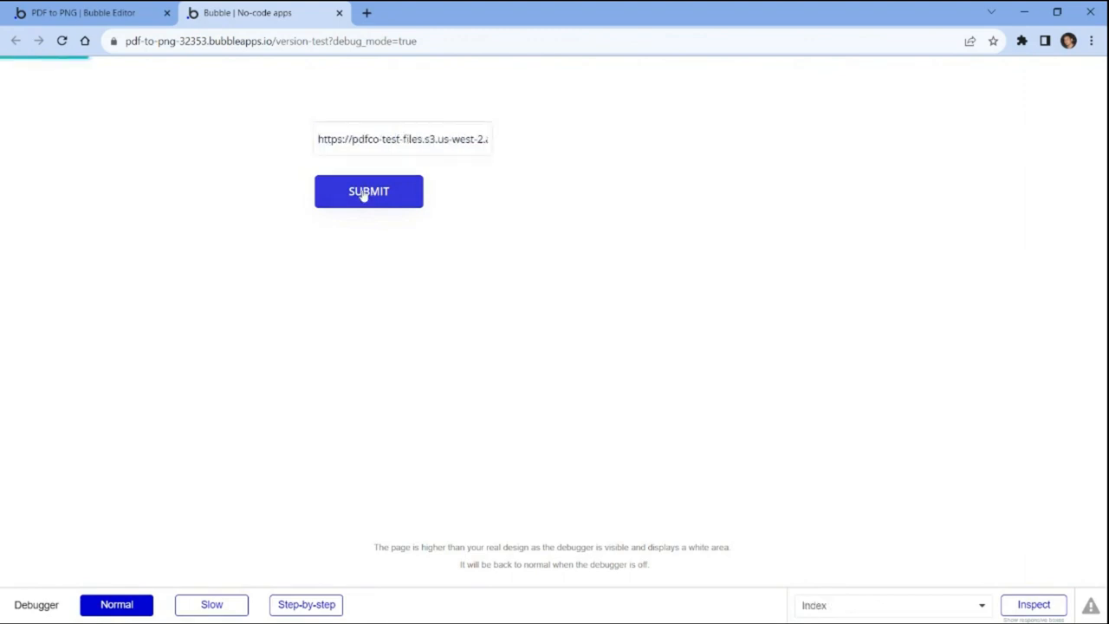
click(368, 192)
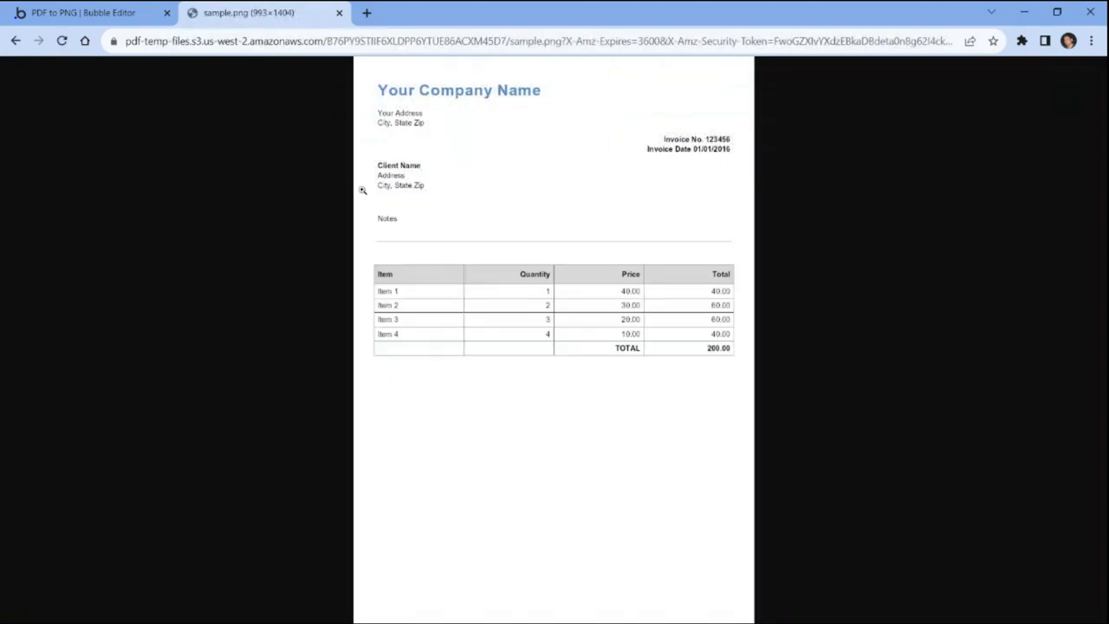
mouse_move(362, 190)
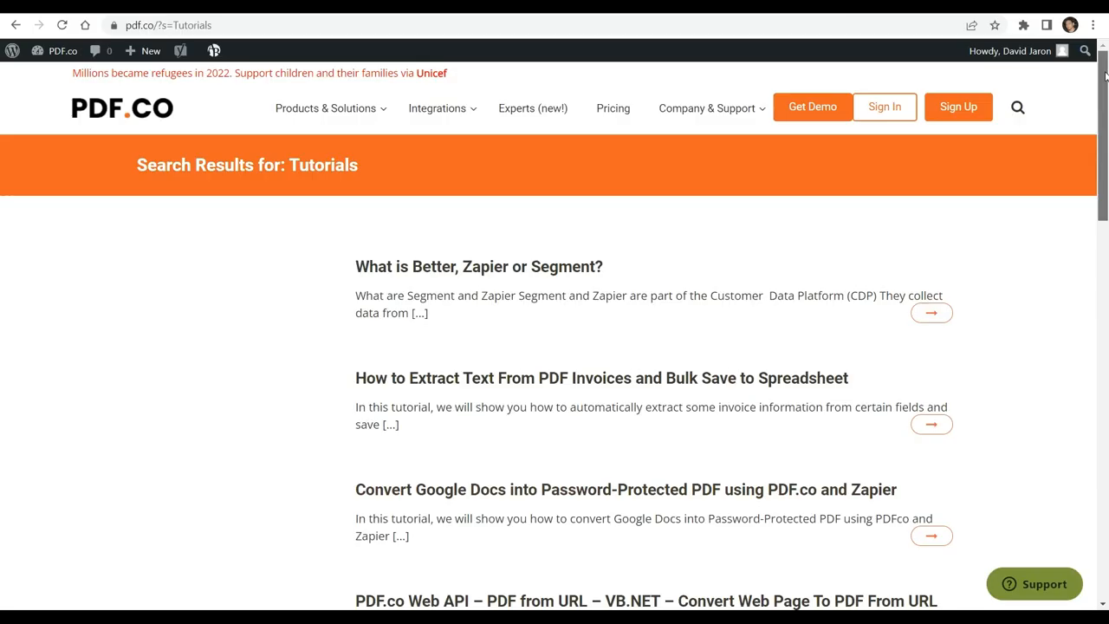
scroll(down, 3)
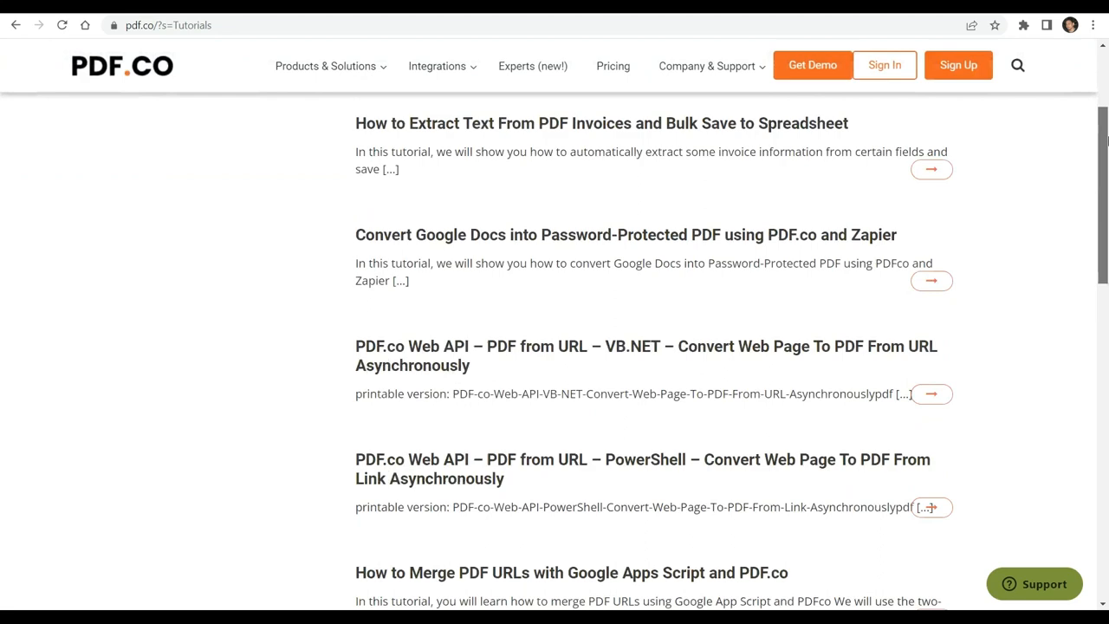
scroll(down, 3)
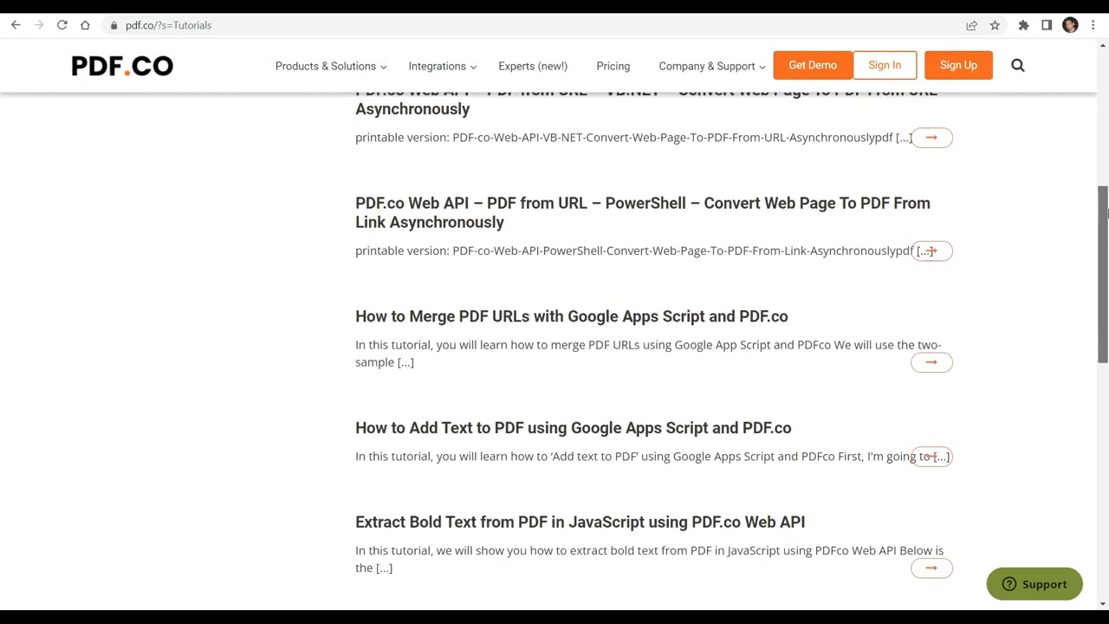
scroll(down, 3)
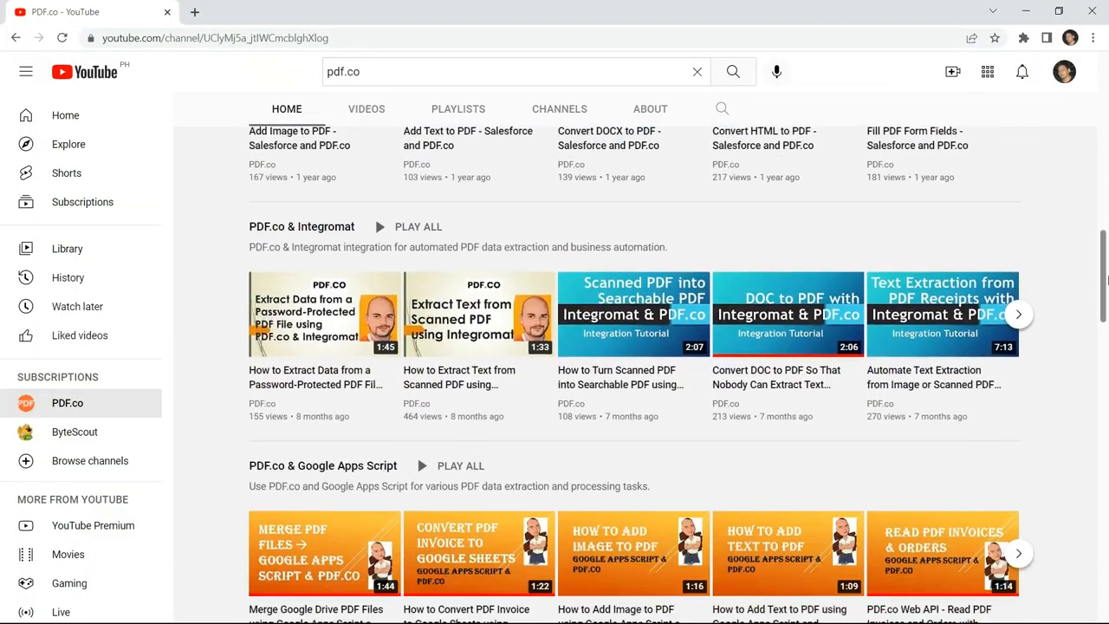
- Subscribe to the PDF.co YouTube channel and set its bell to All notifications
scroll(down, 3)
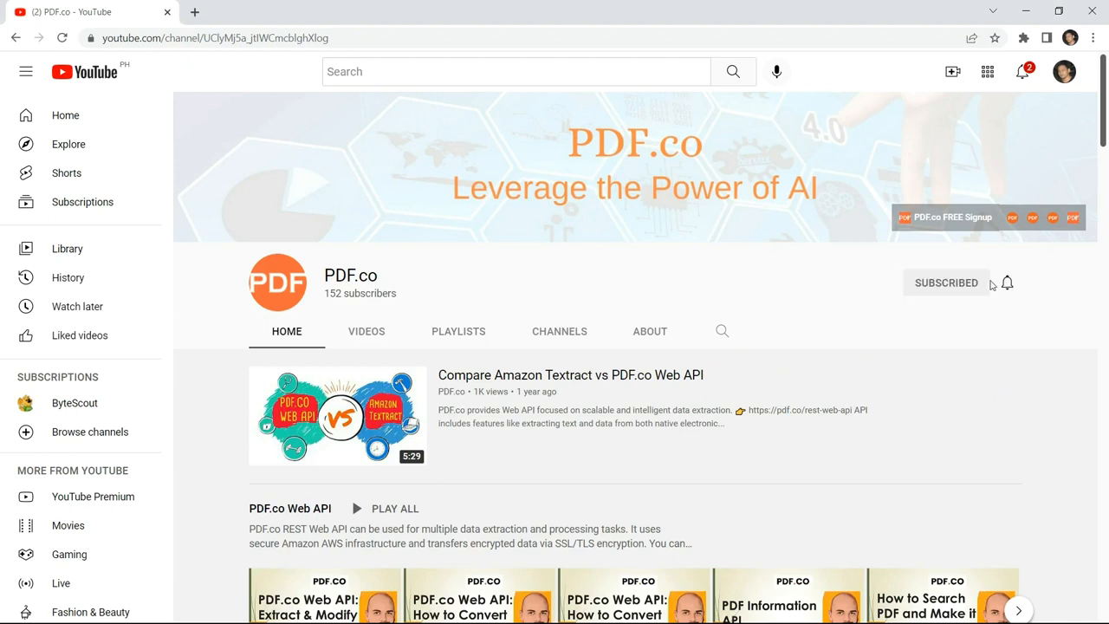
click(1006, 283)
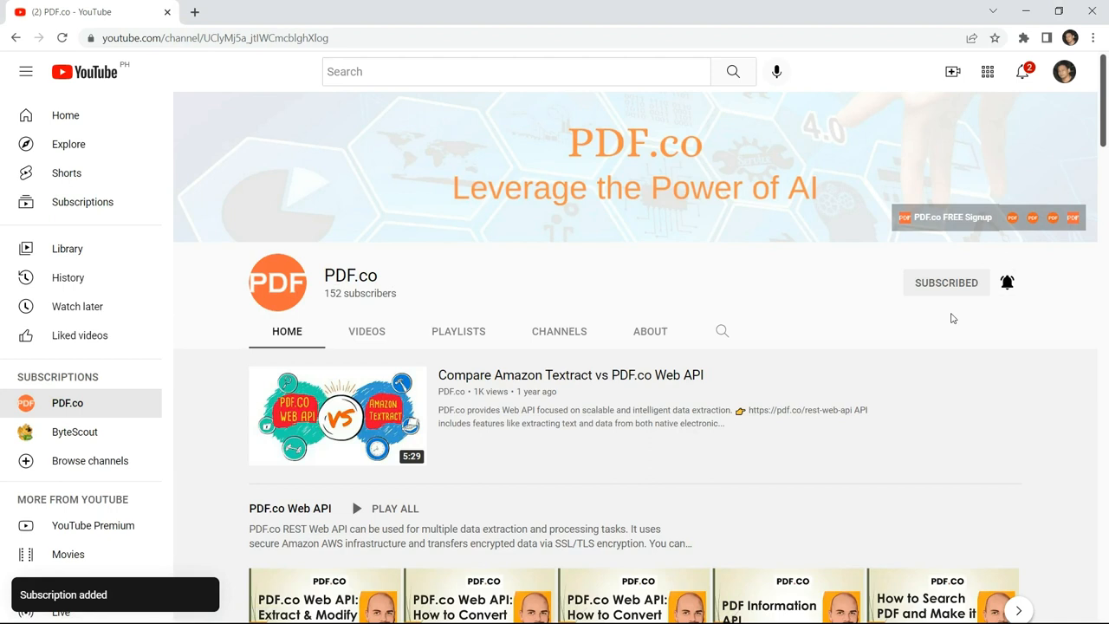
click(1007, 282)
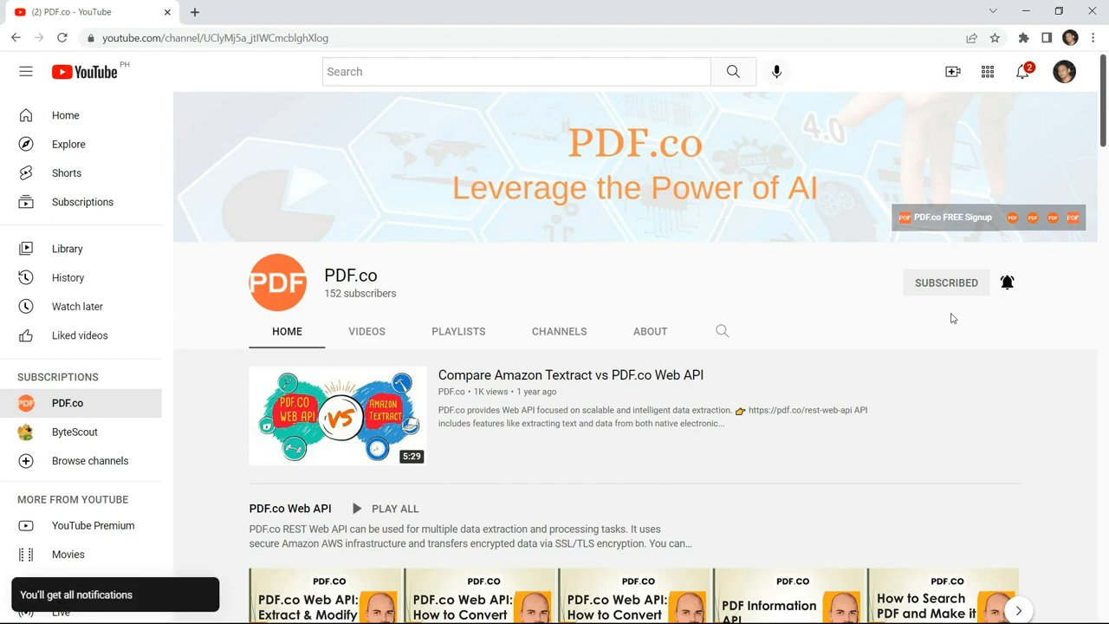